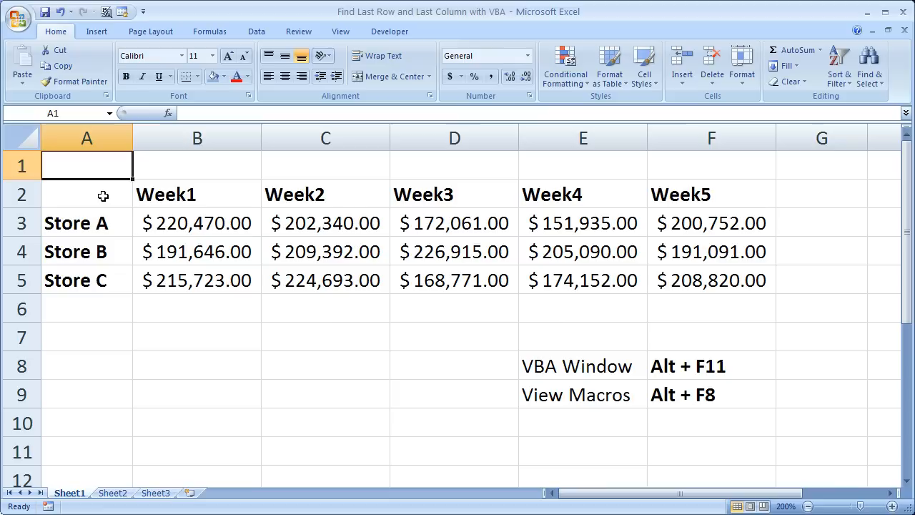
Inspect the store sales table cells and the macro shortcut note rows on the sheet.
left_click_drag(87, 194, 711, 279)
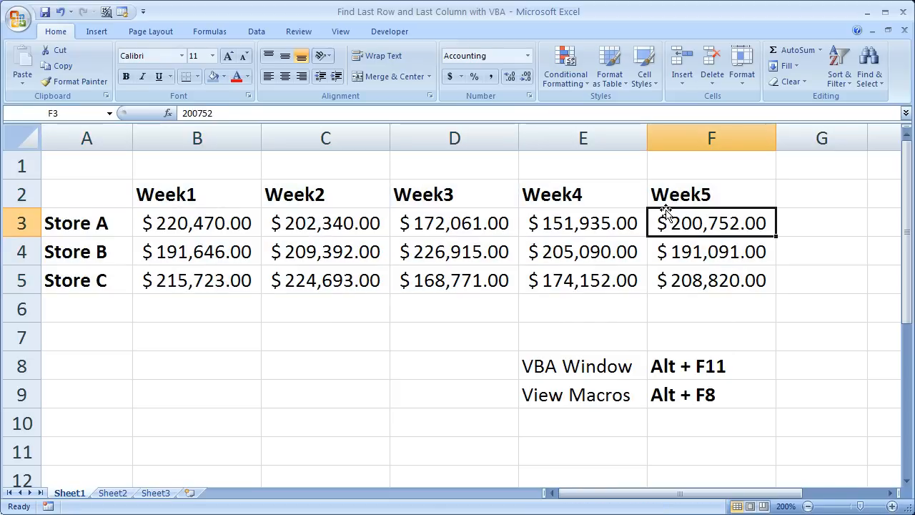
mouse_move(108, 227)
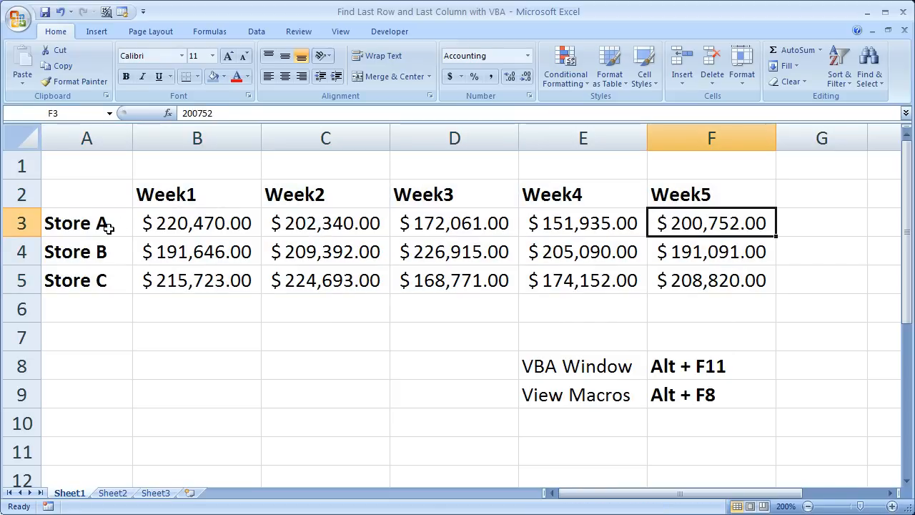
left_click(85, 279)
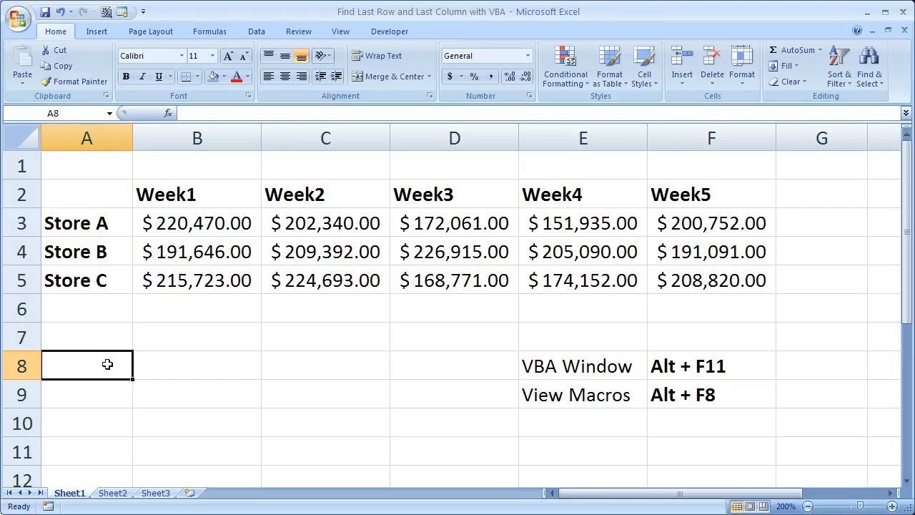
left_click(86, 251)
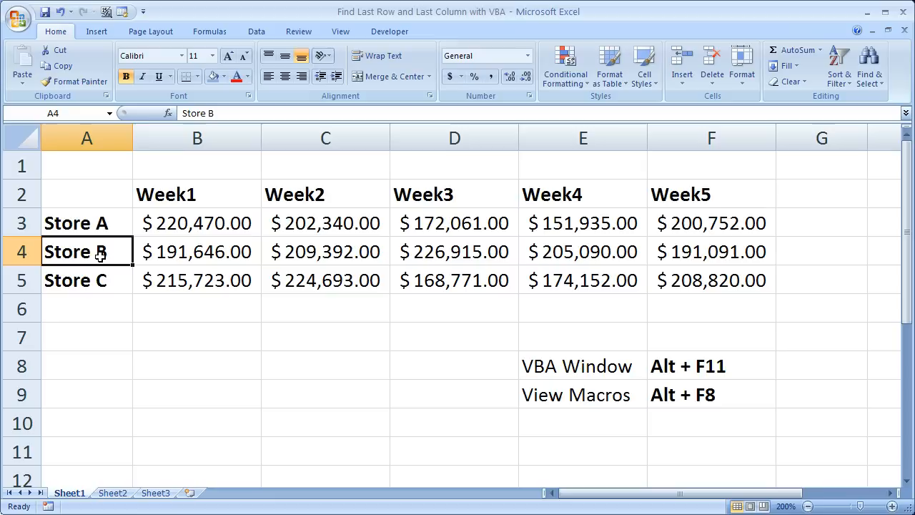
mouse_move(100, 237)
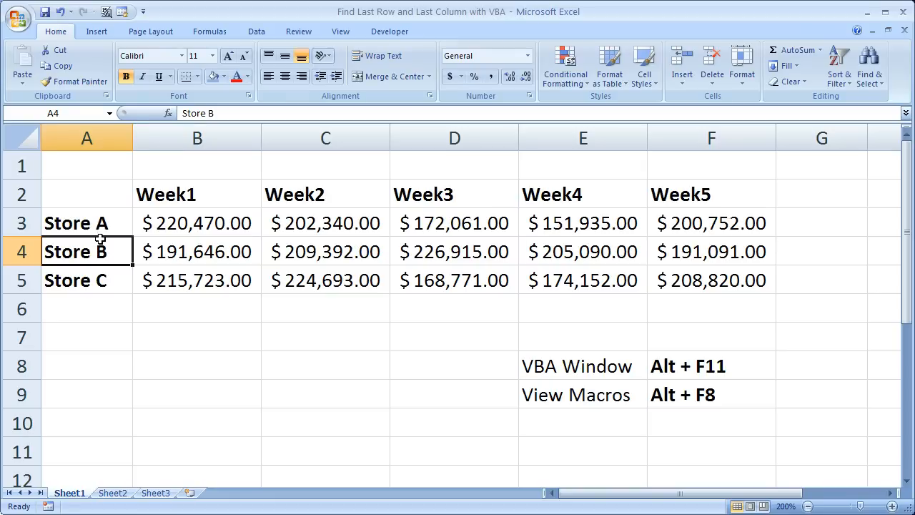
left_click_drag(86, 223, 86, 308)
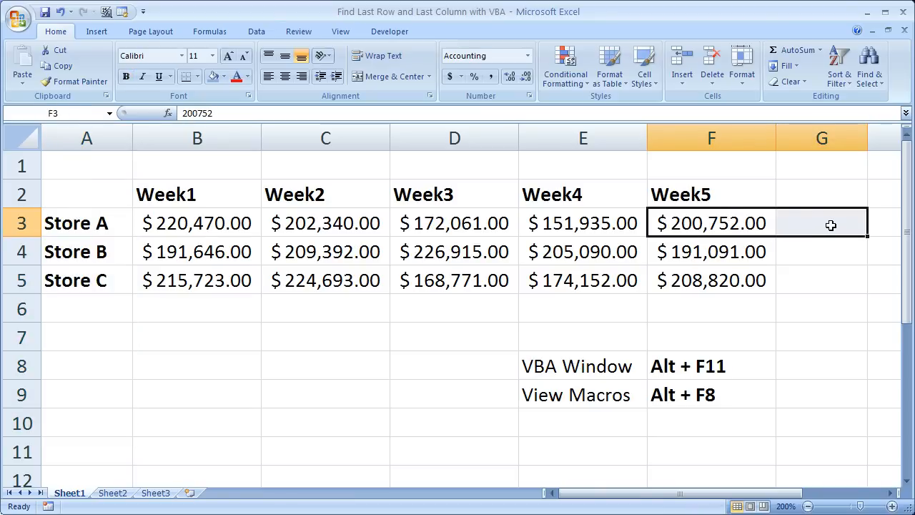
mouse_move(85, 194)
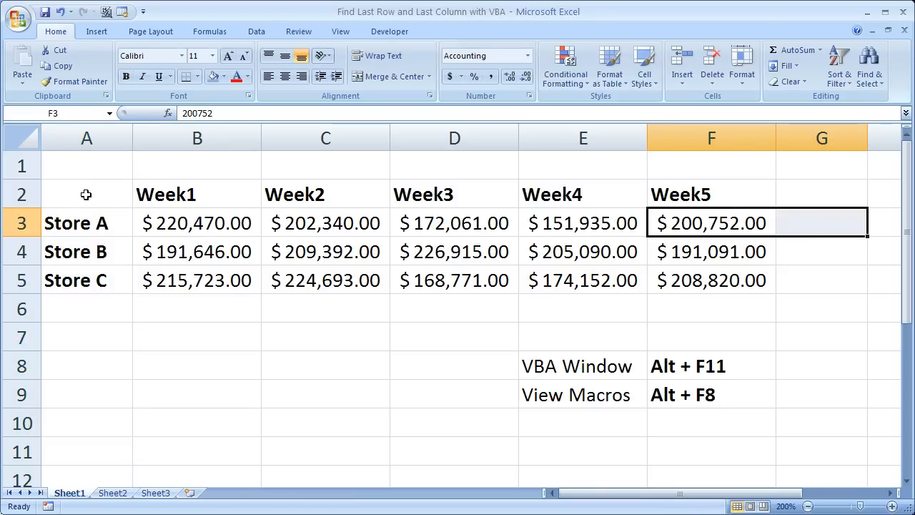
left_click(86, 194)
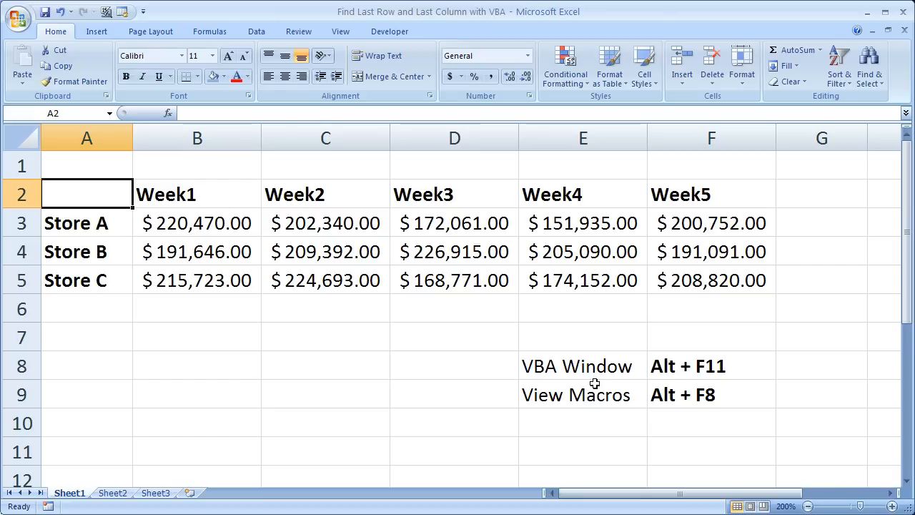
left_click(711, 366)
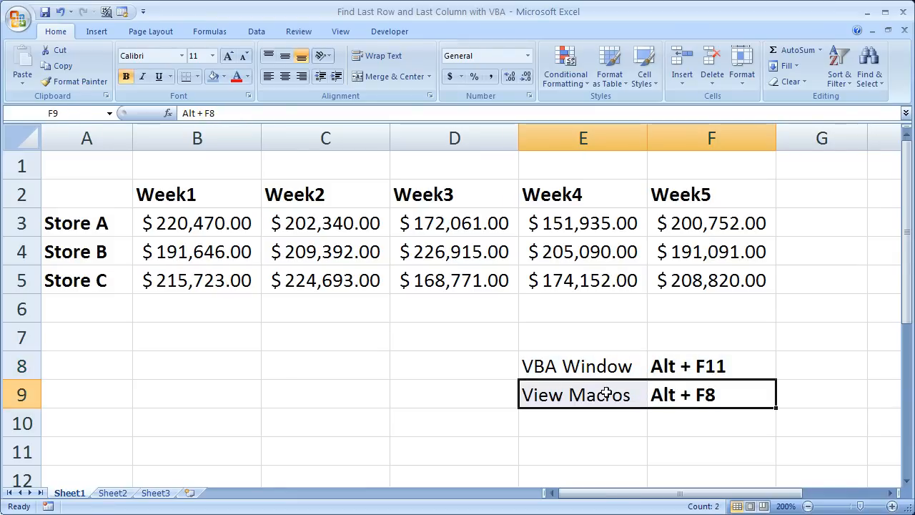
left_click(577, 365)
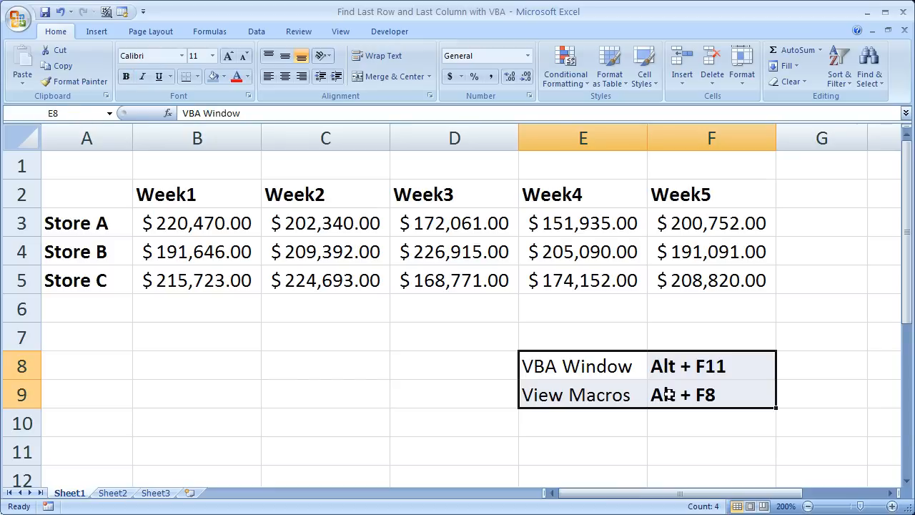
In the Visual Basic Editor, remove Module1 and select the workbook's VBAProject.
key("alt")
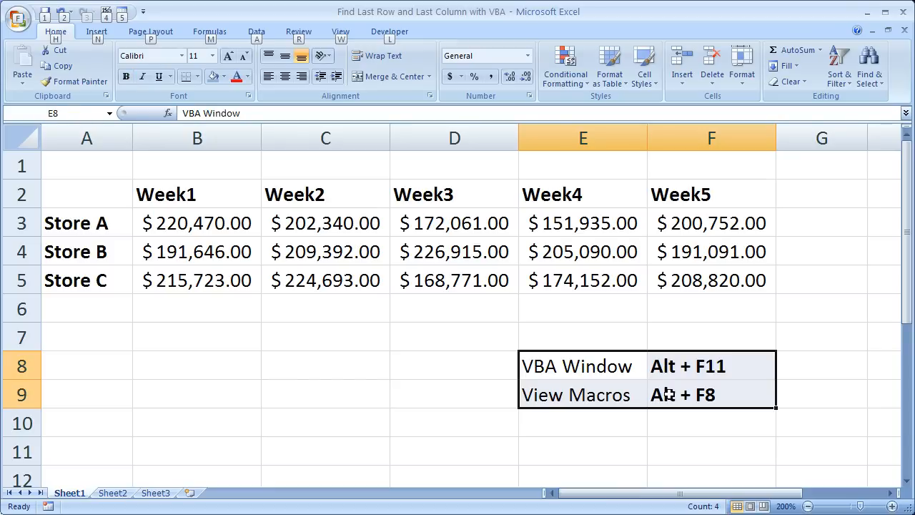
key("Alt+F11")
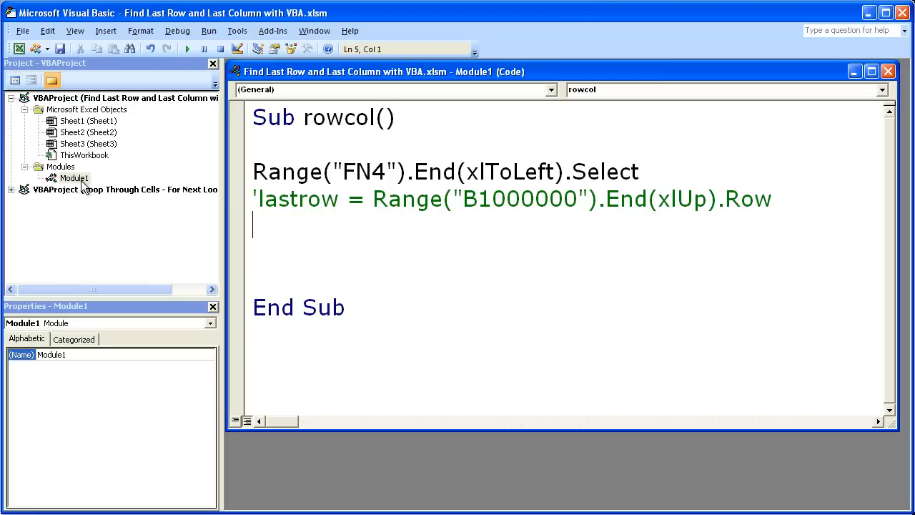
right_click(75, 178)
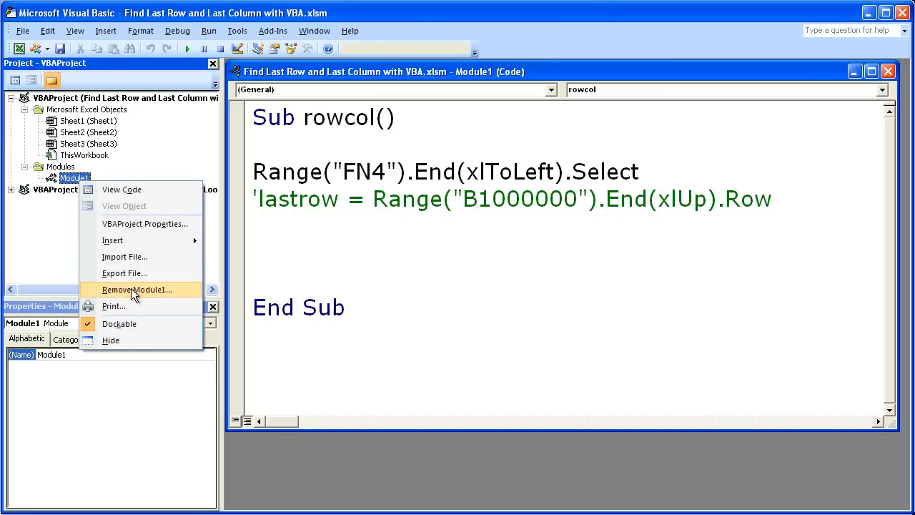
left_click(137, 290)
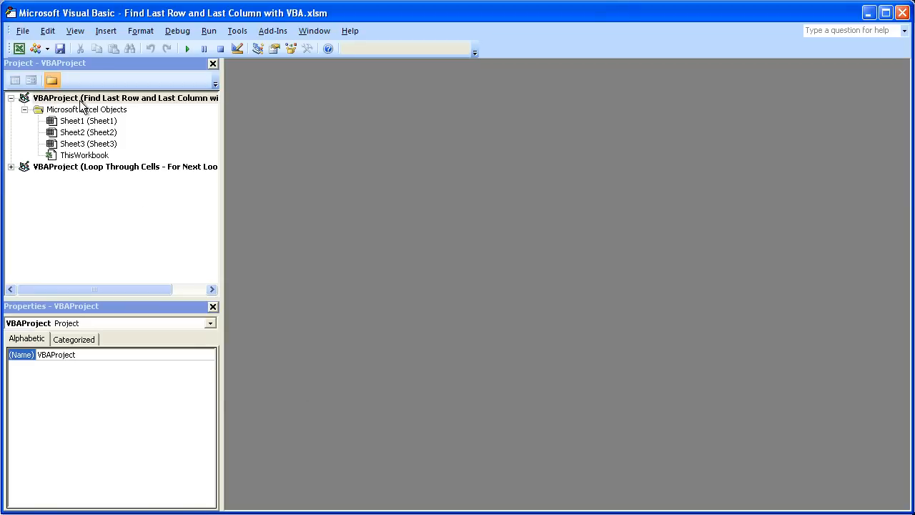
left_click(107, 98)
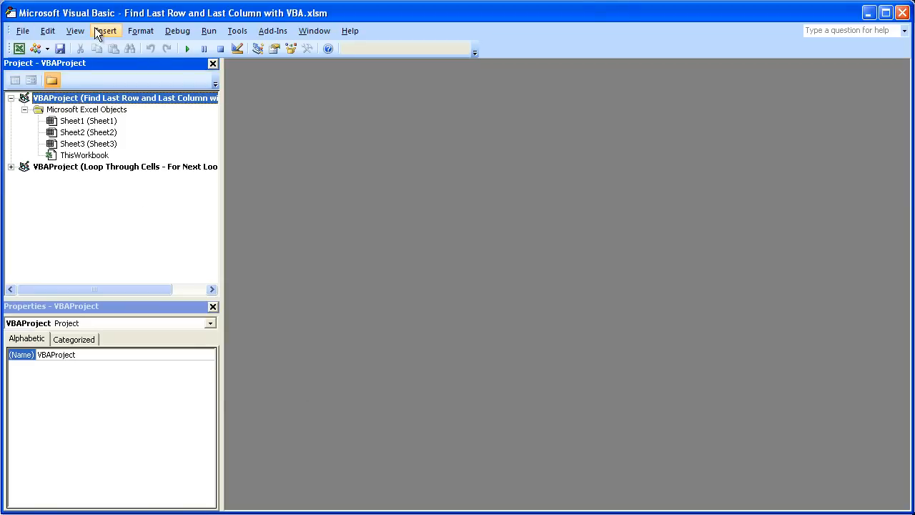
Insert a new module and declare the empty Sub Last_Row_Col().
left_click(105, 30)
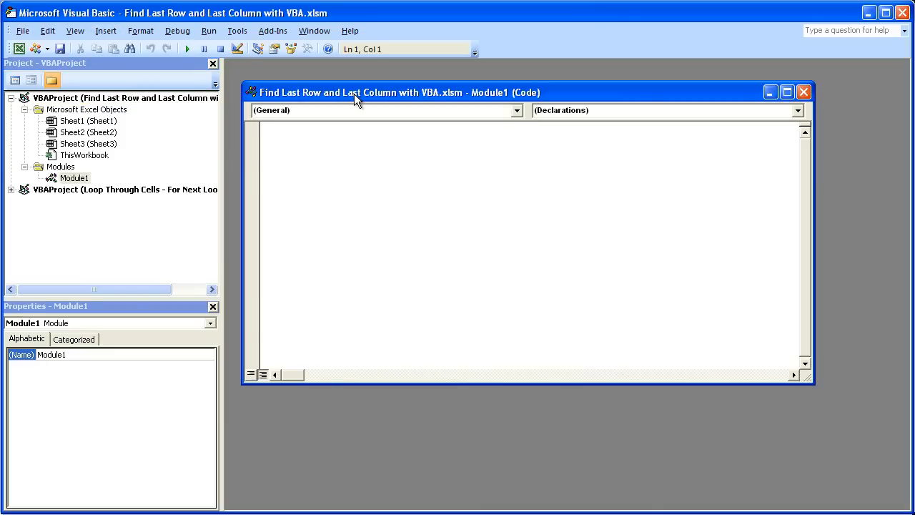
type("sub L")
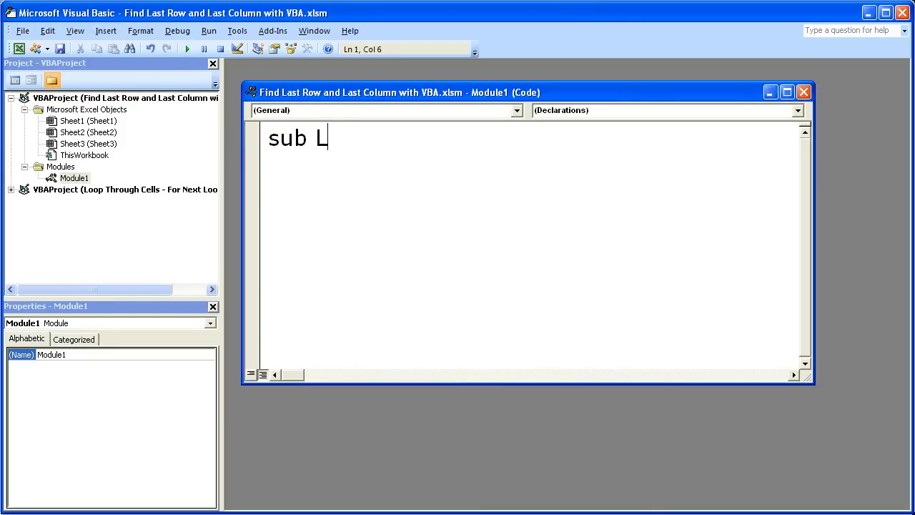
type("ast_Row")
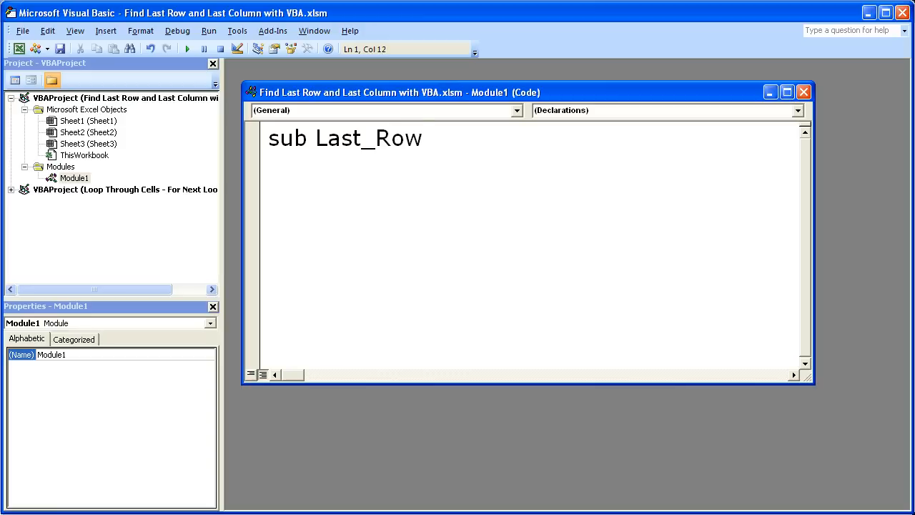
type("_Col()")
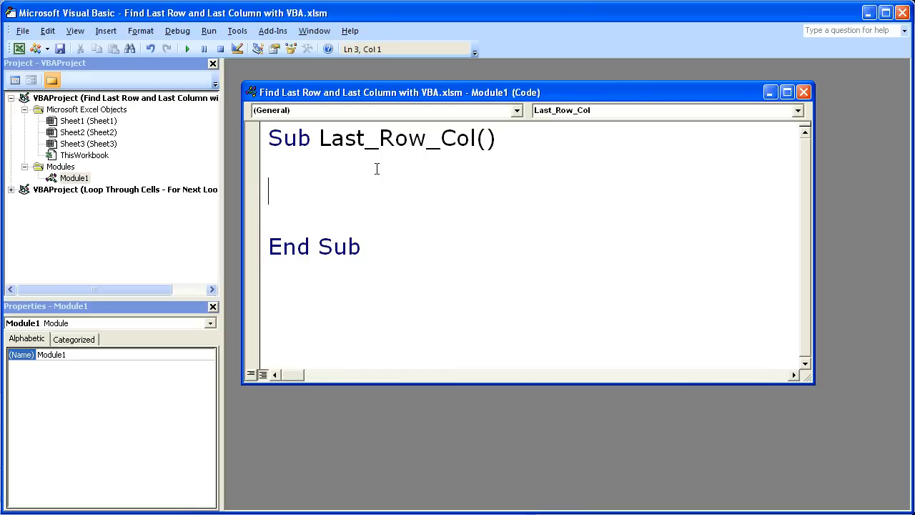
Start the statement range(" on the blank line inside Last_Row_Col.
type("ran")
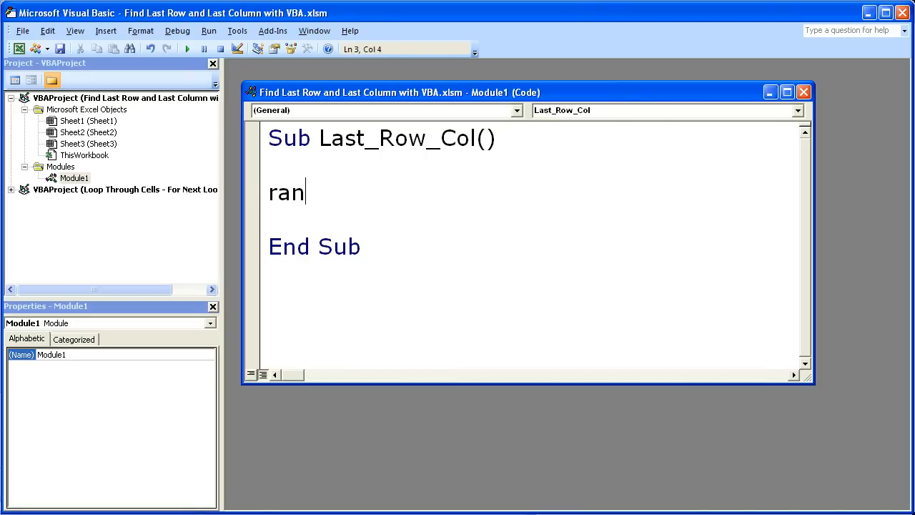
type("ge(")
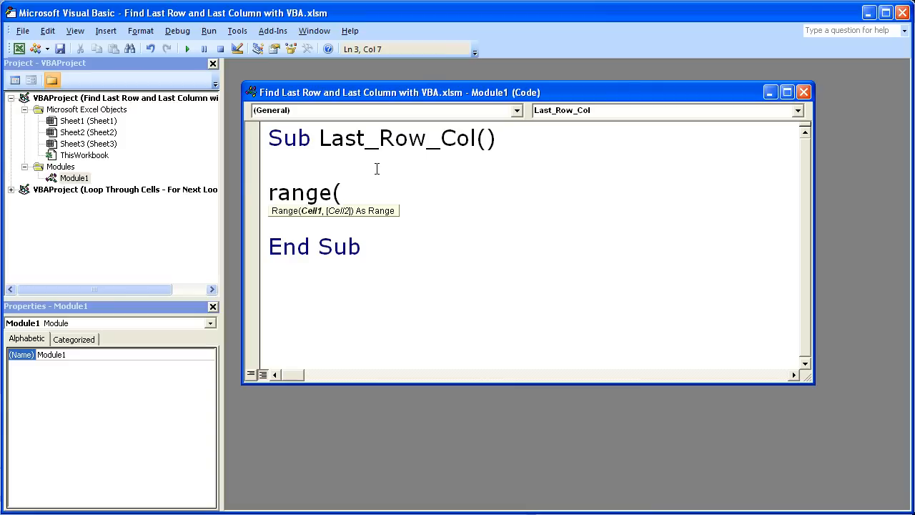
type("\"")
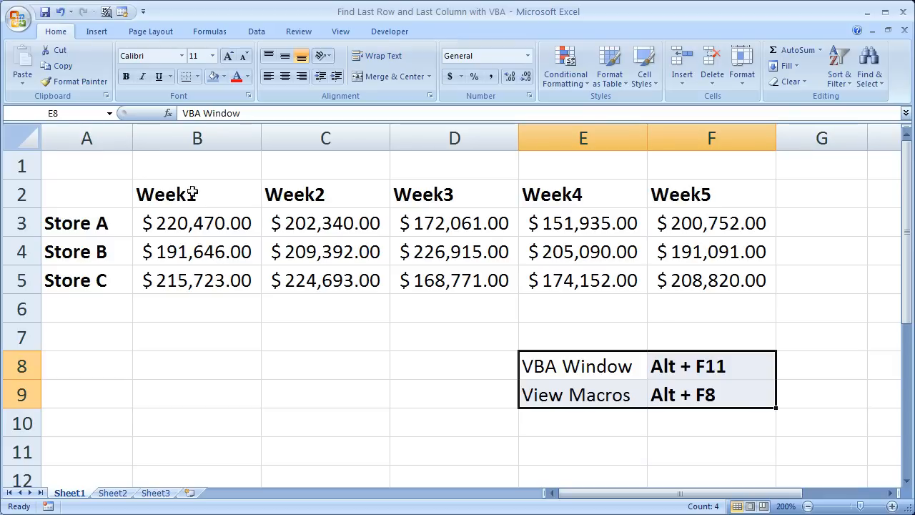
left_click(86, 223)
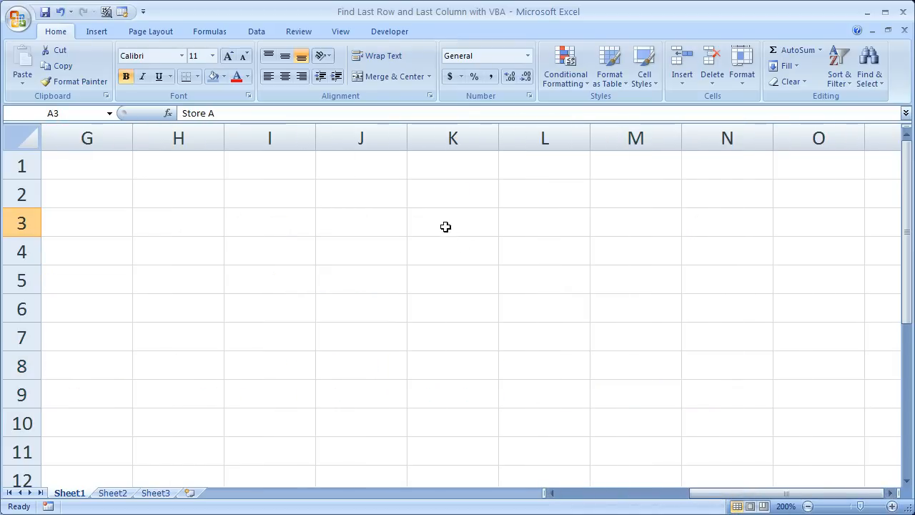
left_click(453, 222)
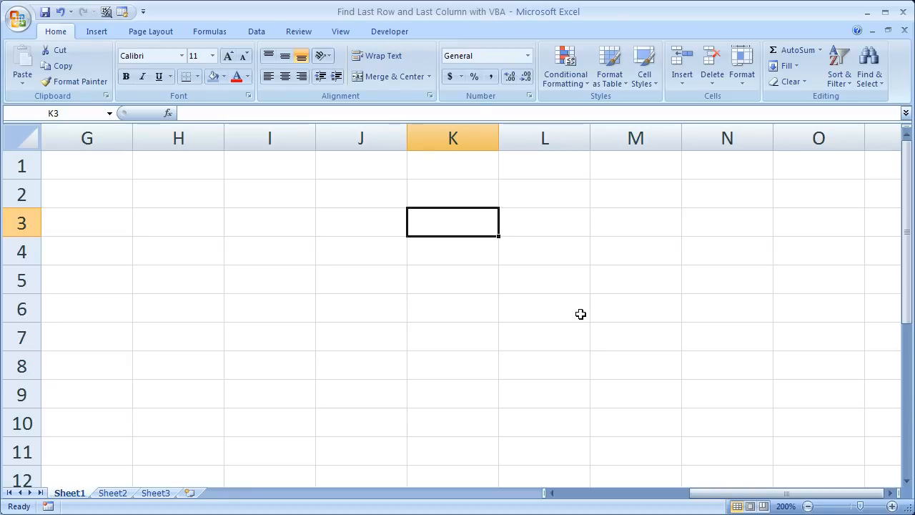
left_click(544, 221)
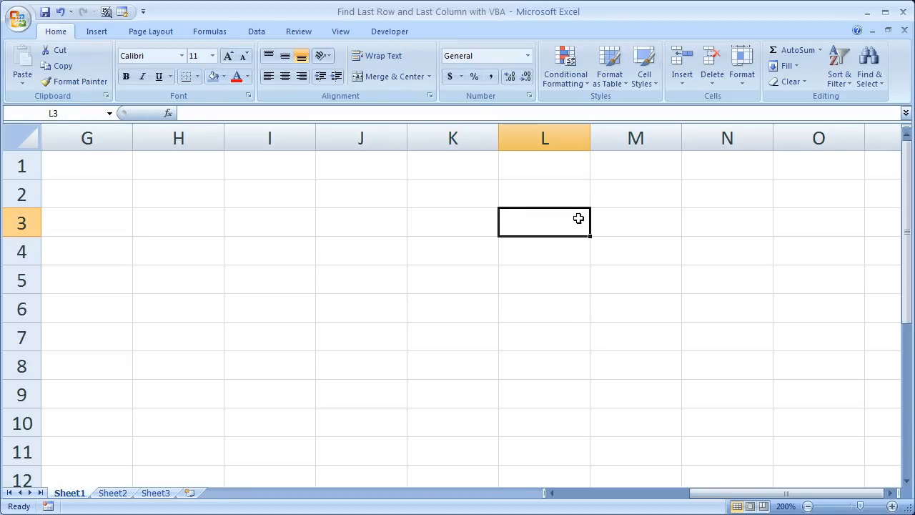
left_click(453, 221)
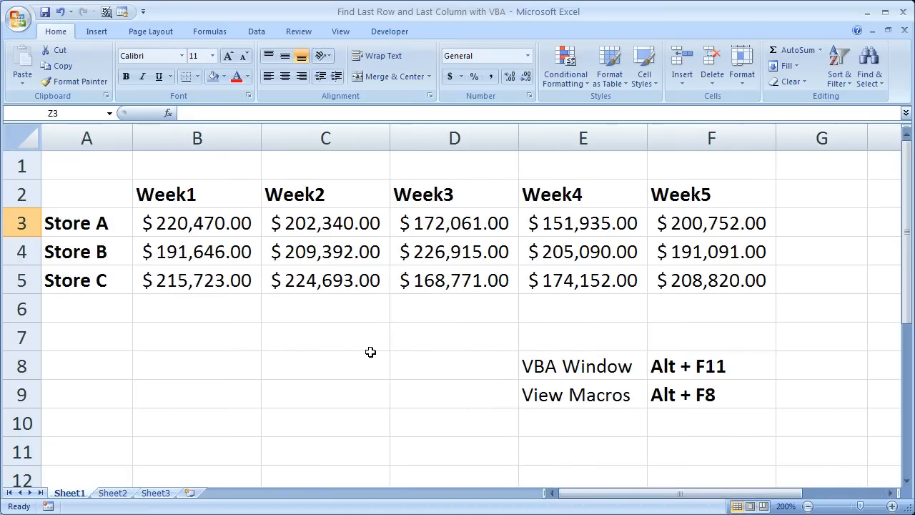
mouse_move(723, 501)
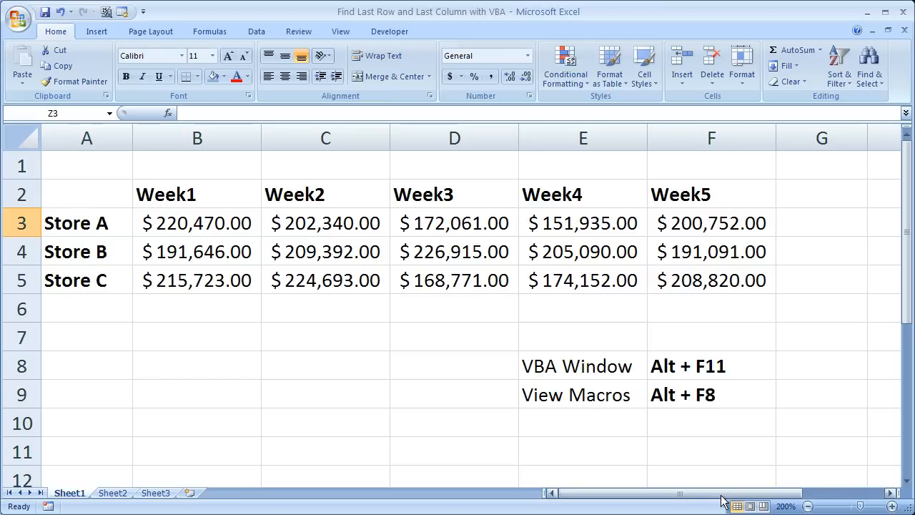
Check cells G3, G1, F3 and the Week5 header F2, then return to the macro code.
left_click(821, 222)
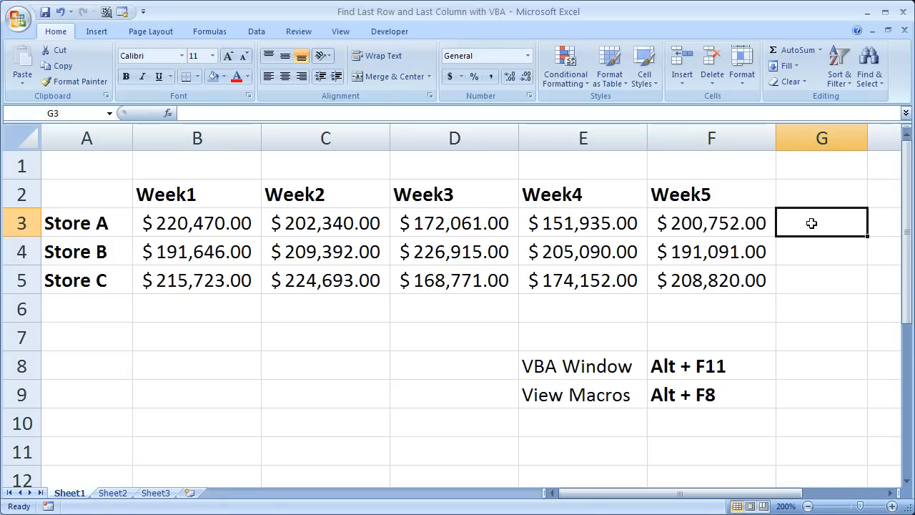
mouse_move(798, 171)
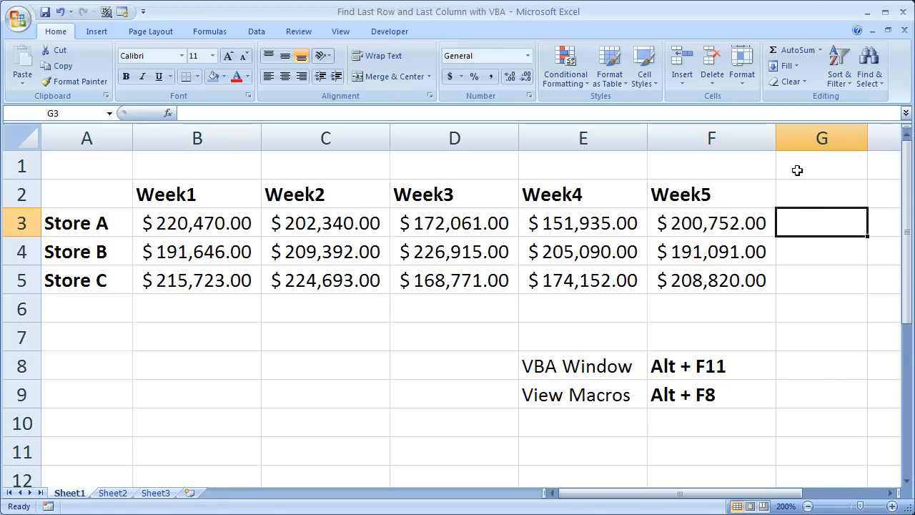
left_click(821, 165)
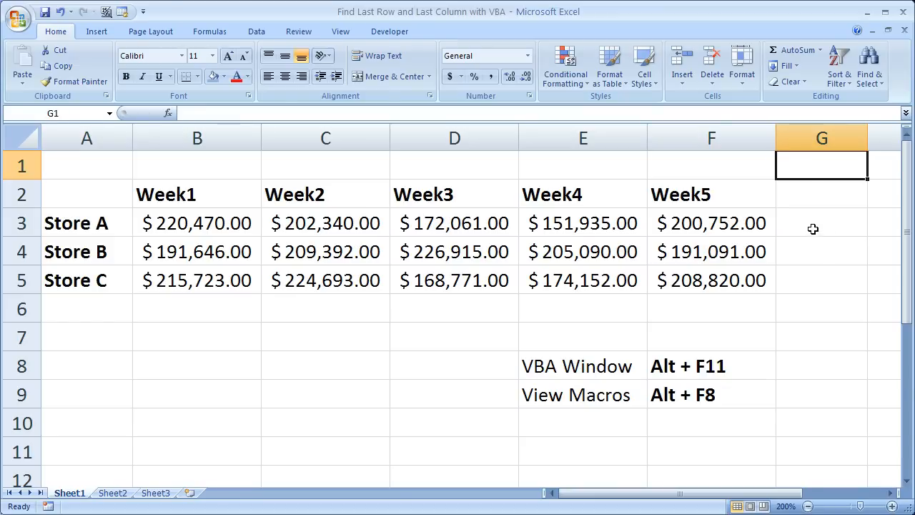
left_click(711, 222)
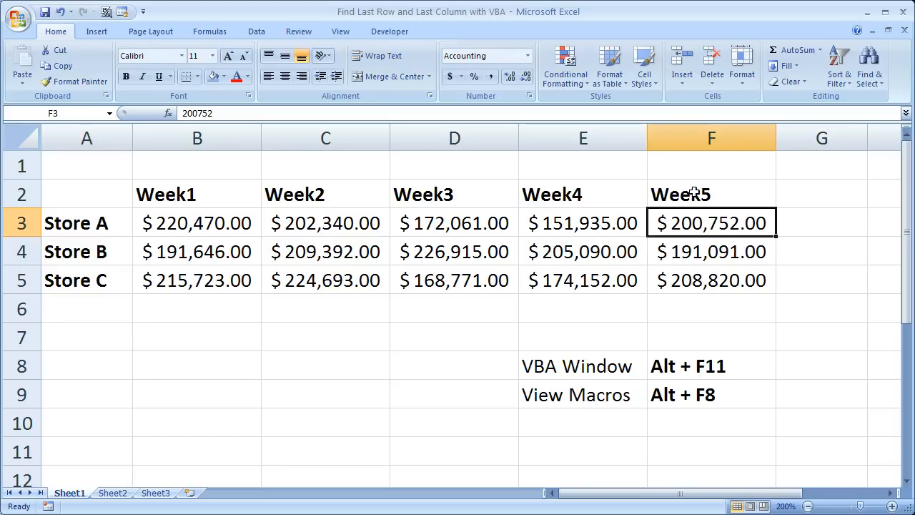
left_click(711, 194)
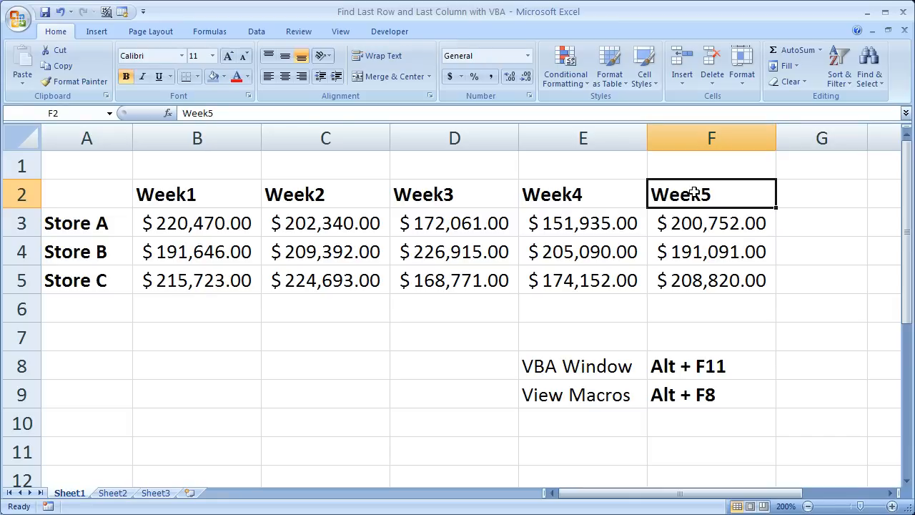
key("alt+F11")
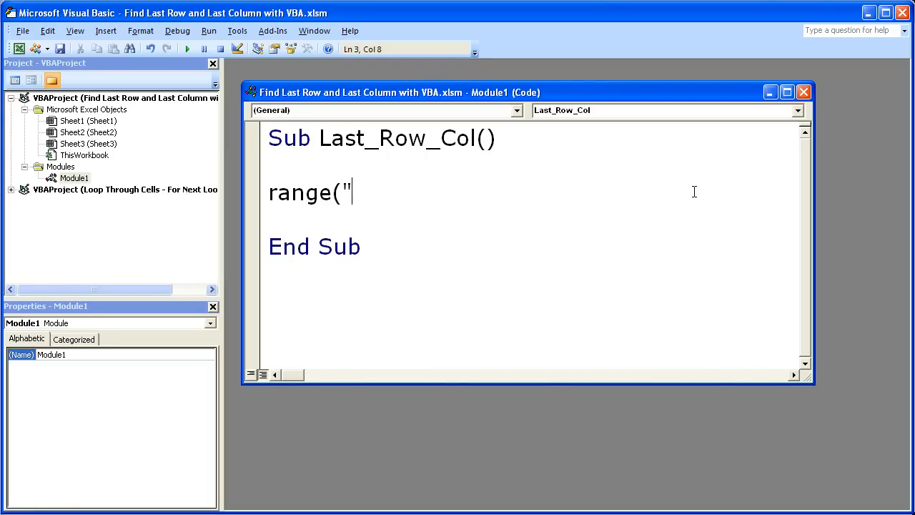
Make the Range line read range("Z3"). after checking Store A's Week5 value in F3.
type("Z")
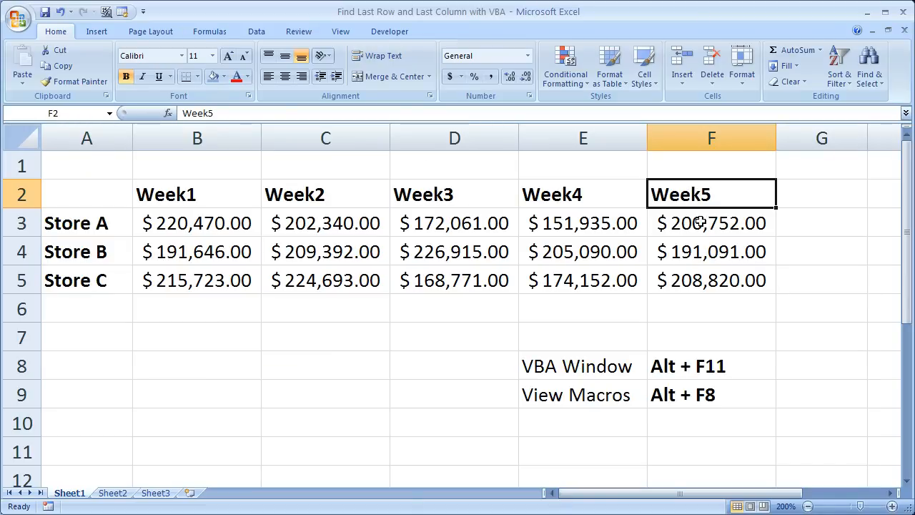
left_click(711, 223)
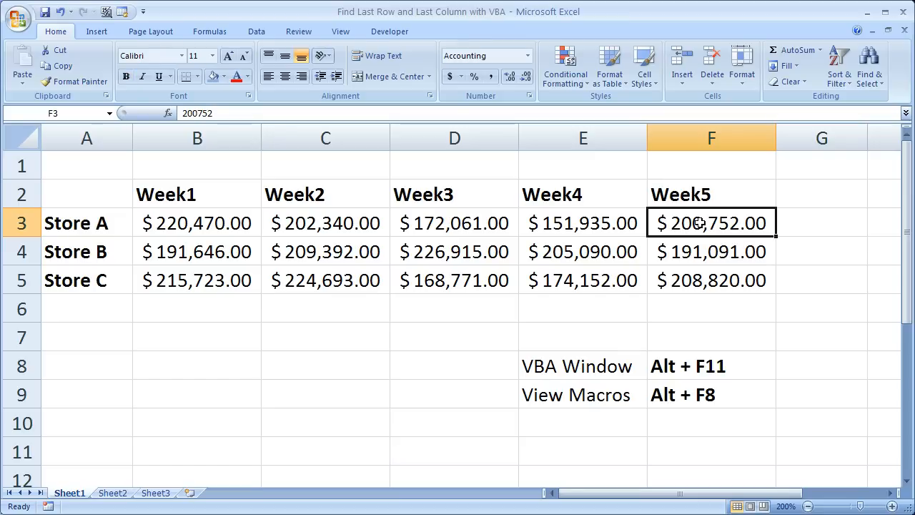
key("Alt+F11")
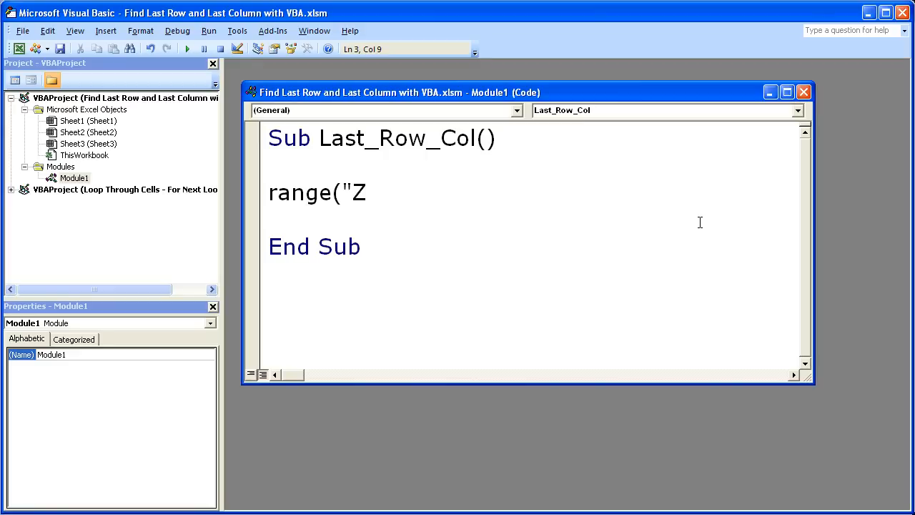
type("3")
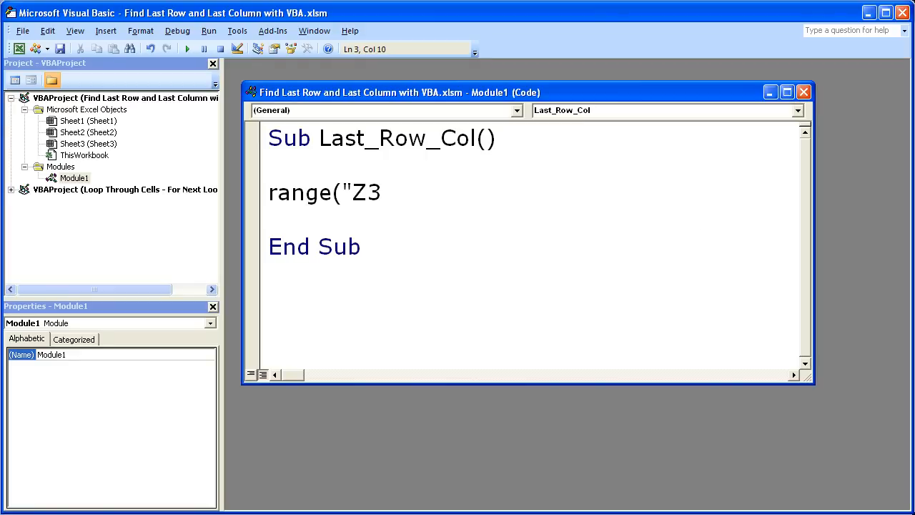
type("\")")
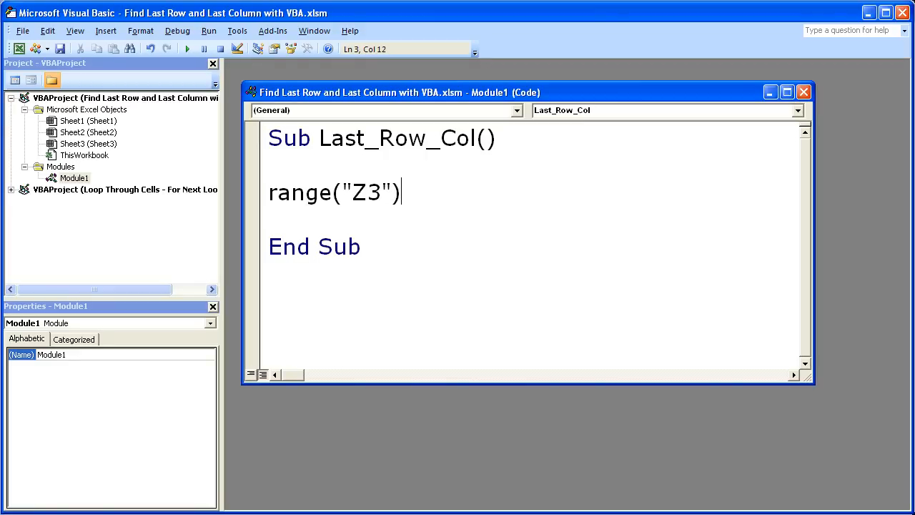
type(".")
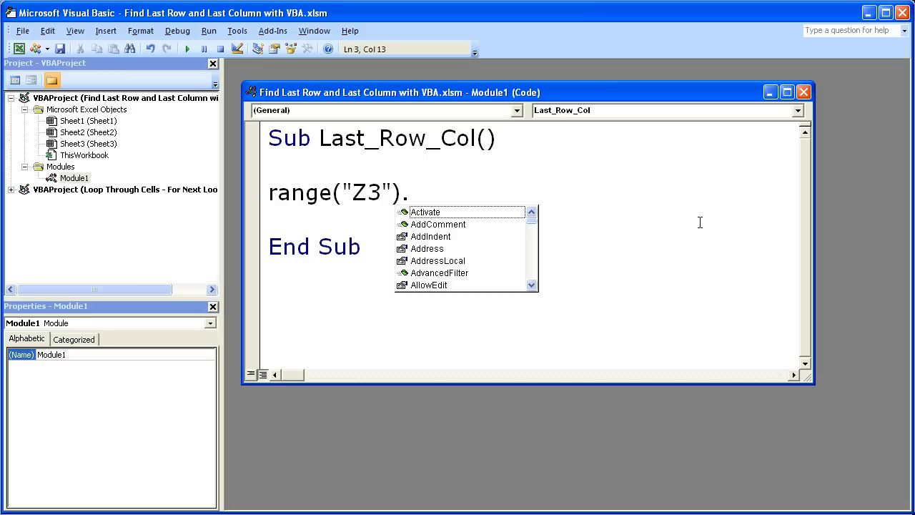
Extend the line to range("Z3").End(xlToLeft). using xlToLeft from the member list.
type("end")
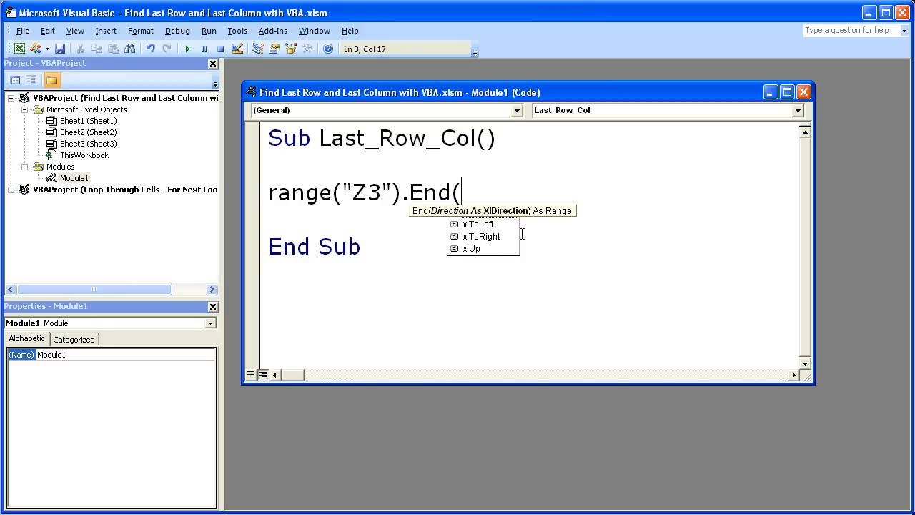
mouse_move(492, 254)
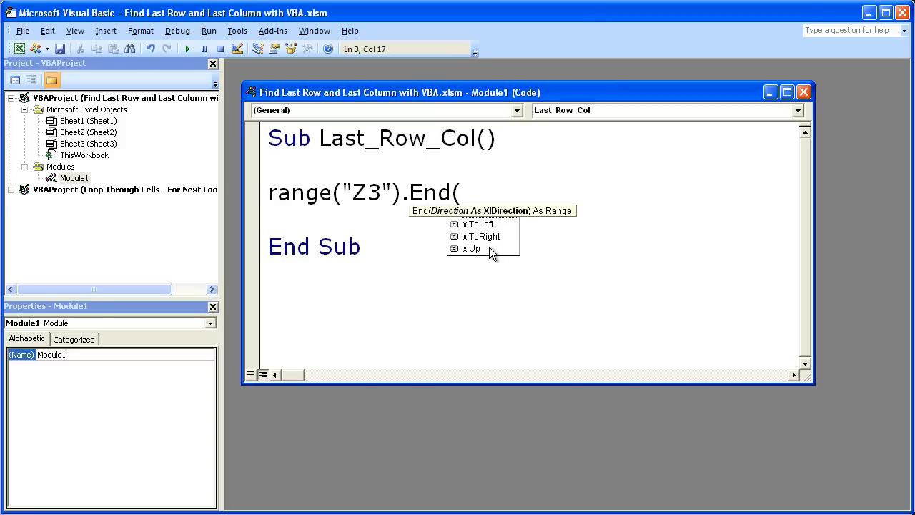
mouse_move(485, 233)
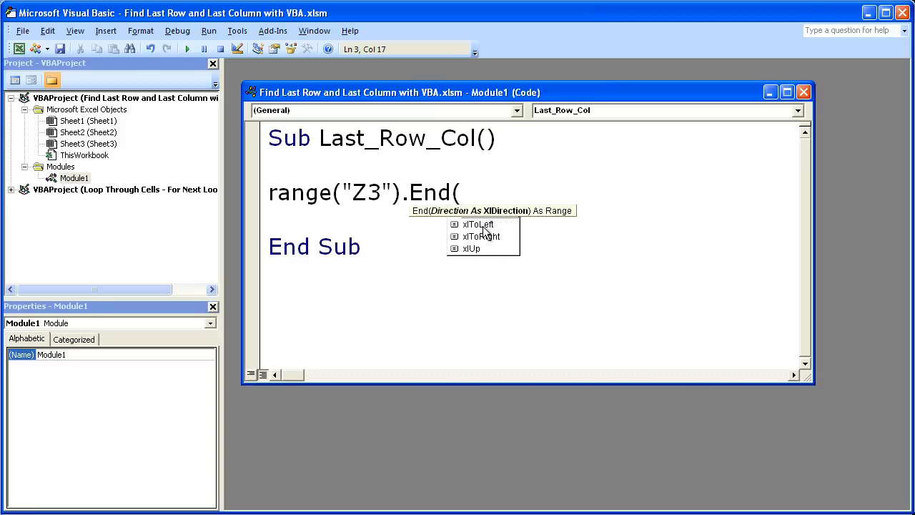
double_click(477, 224)
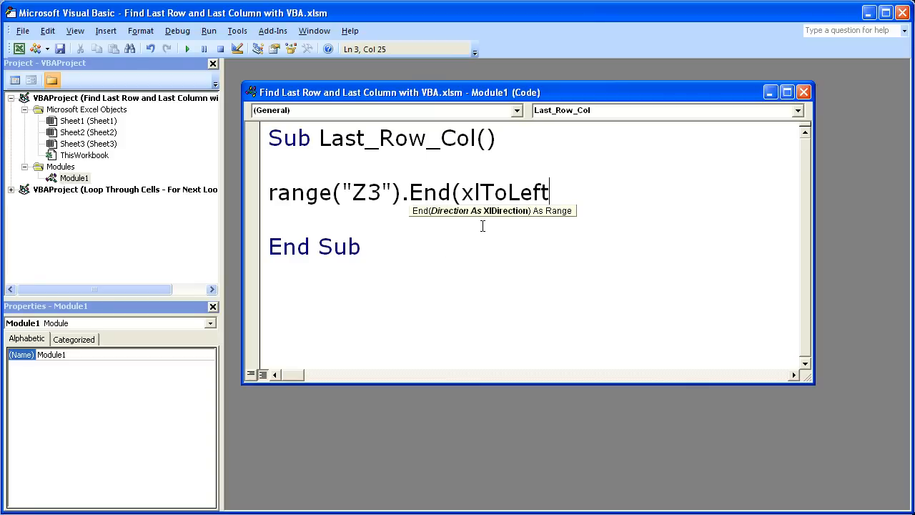
type(")")
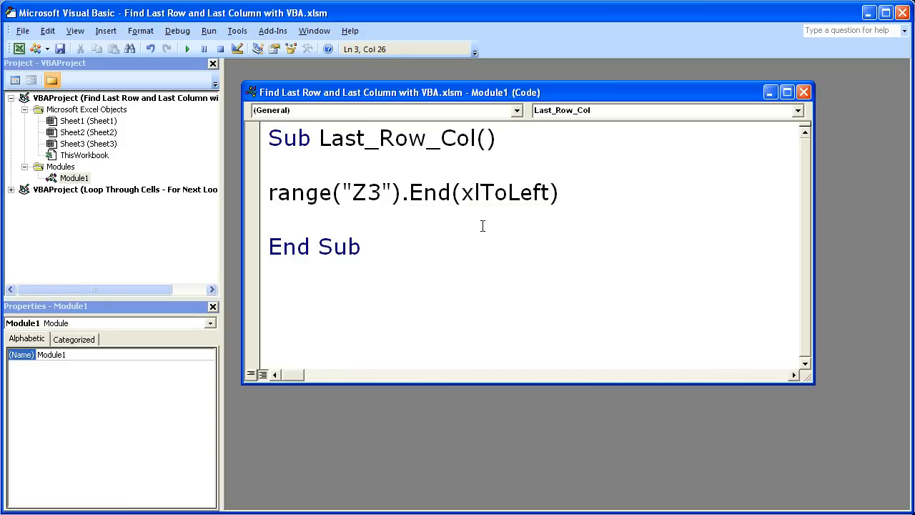
type(".")
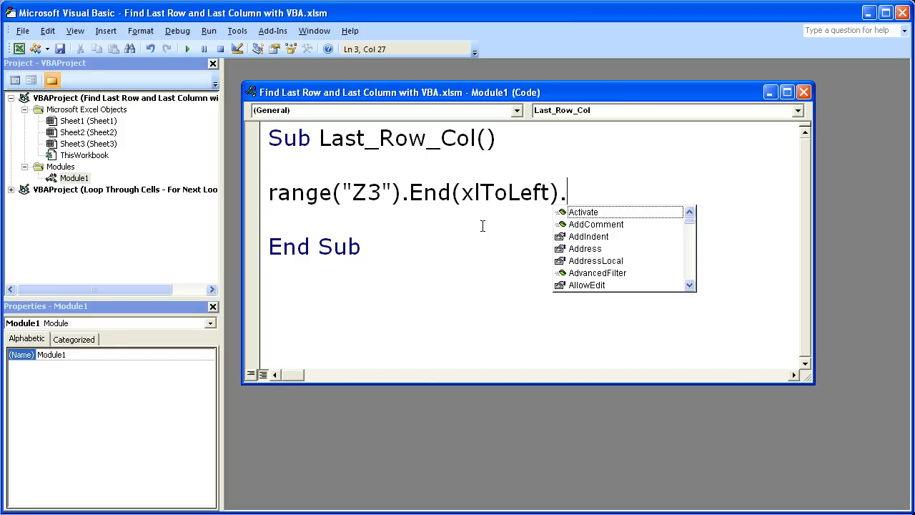
Complete the line as Range("Z3").End(xlToLeft).Select and accept it.
type("select")
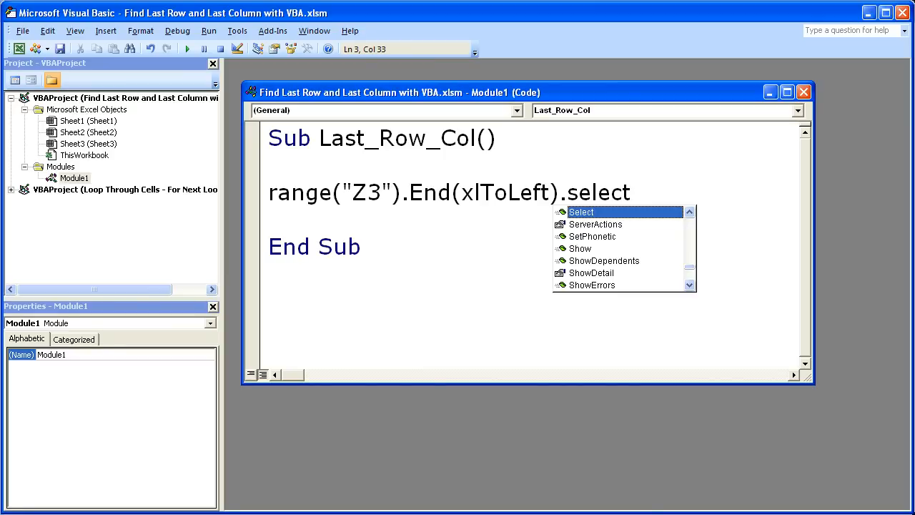
type("co")
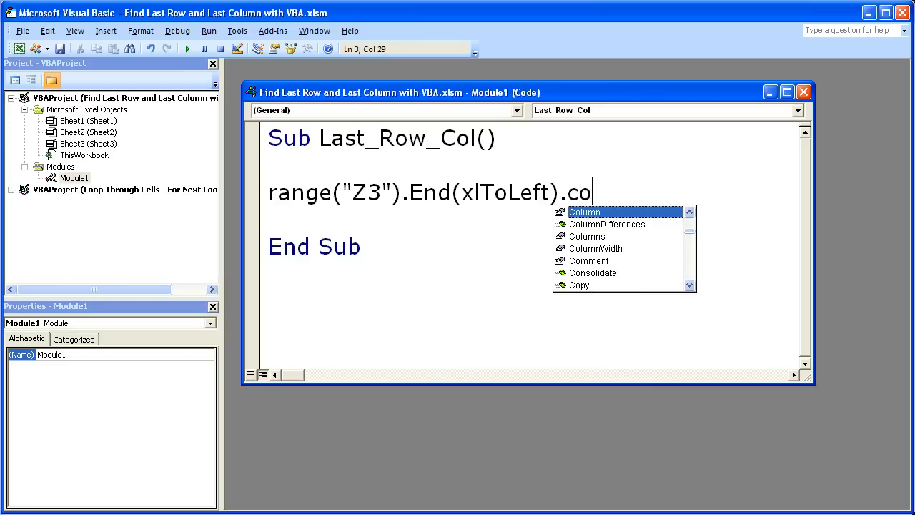
type("lumn")
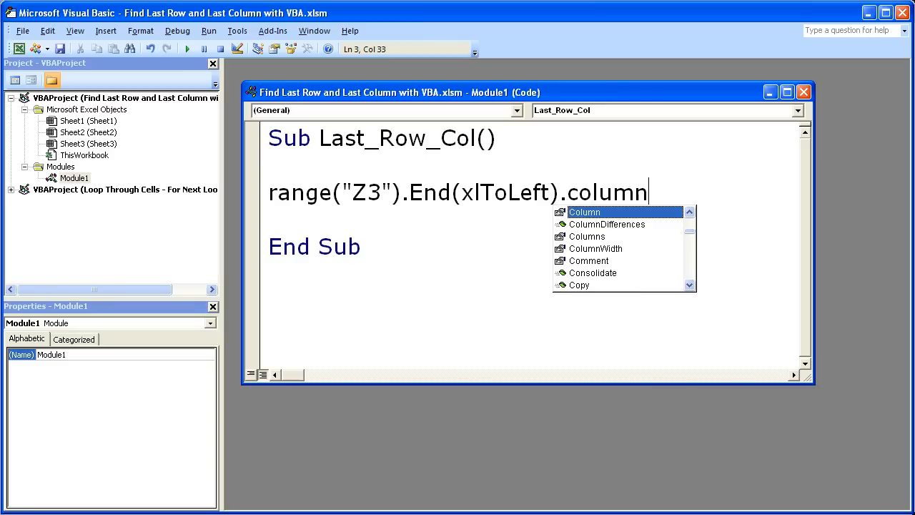
key("BackSpace")
type("sele")
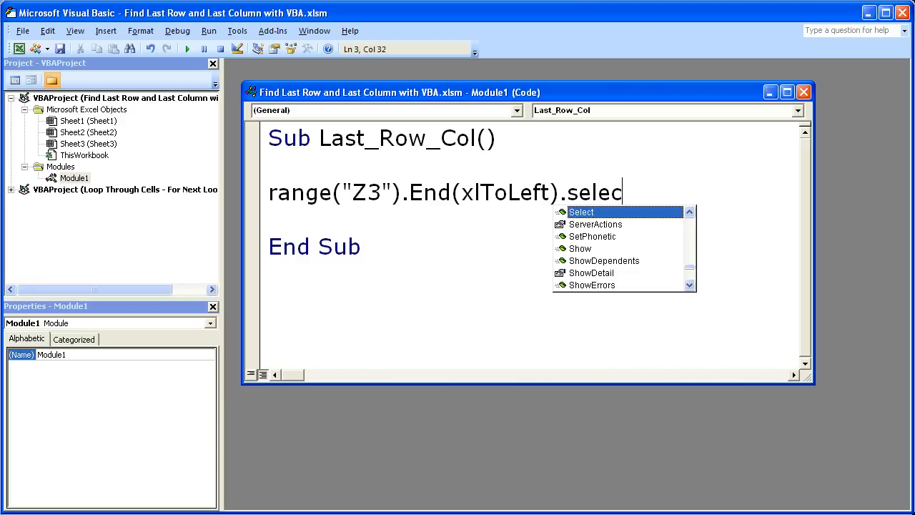
key("Enter")
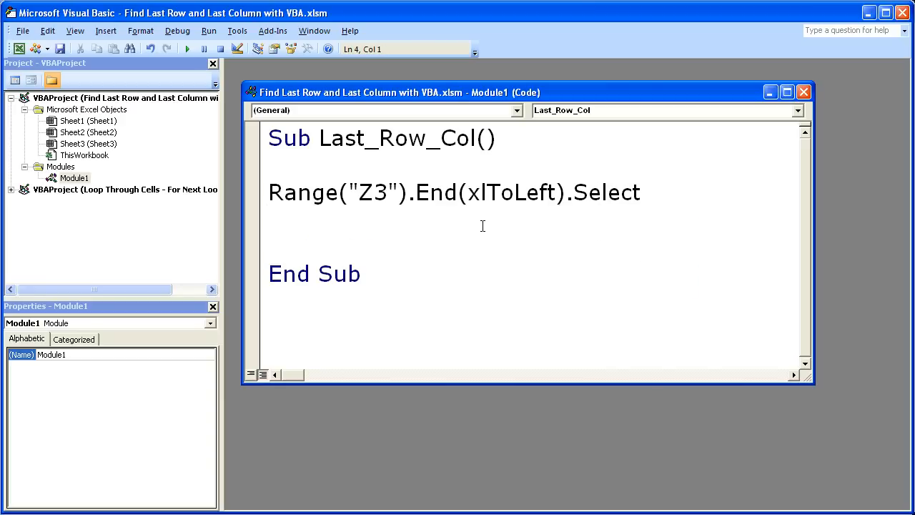
Run Last_Row_Col from the Alt+F8 Macros list, selecting F3, then return to the code.
left_click(270, 218)
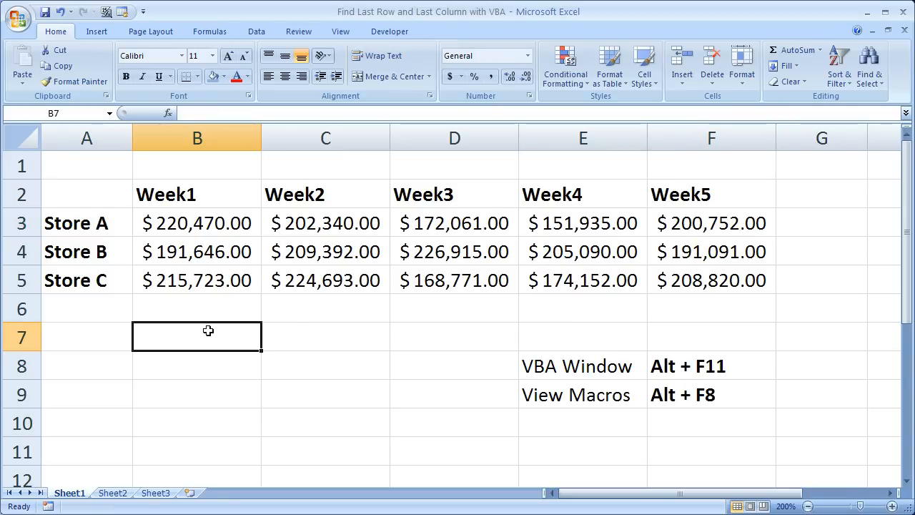
key("Alt+F8")
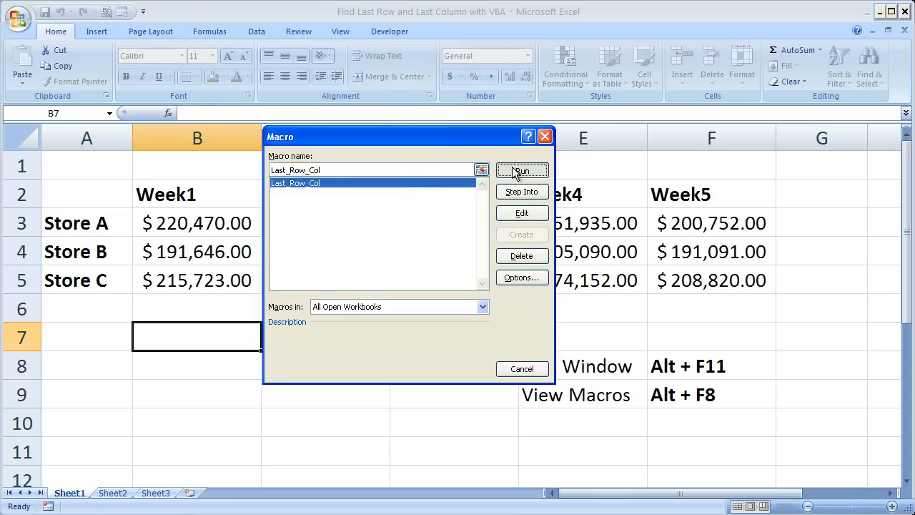
left_click(522, 170)
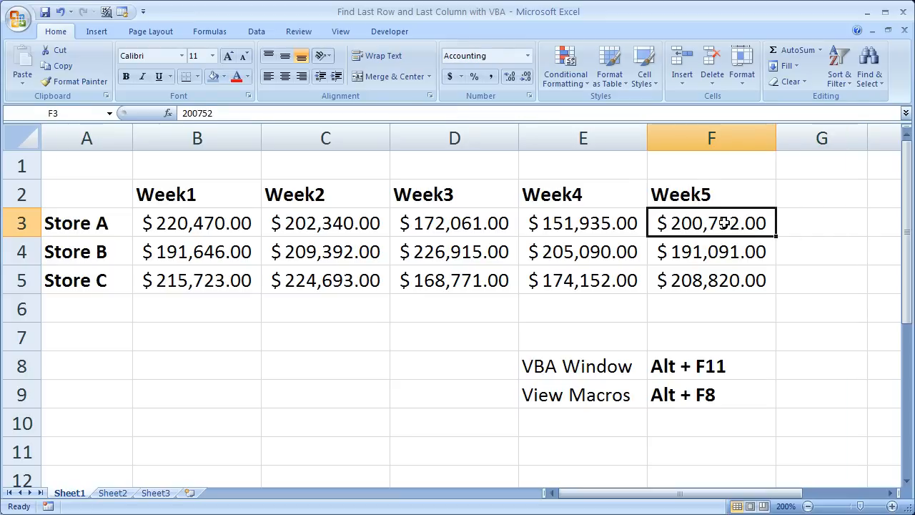
key("Alt+F11")
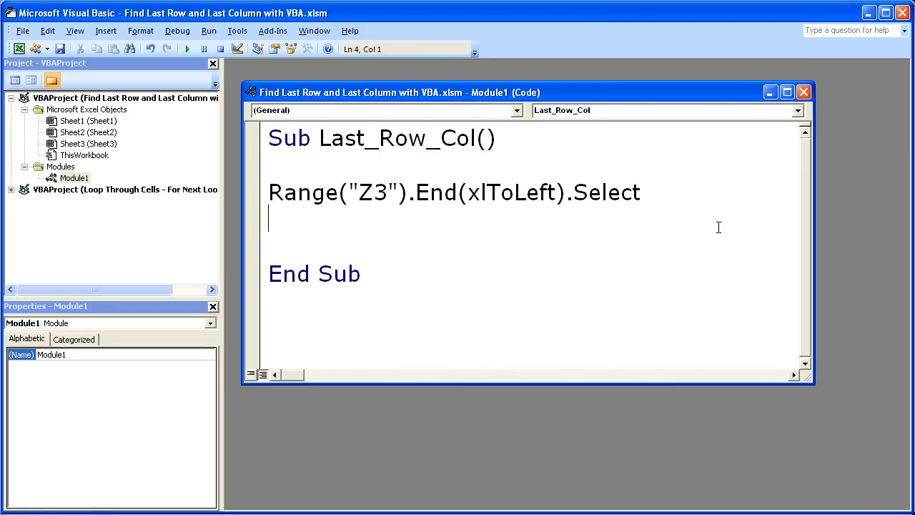
double_click(372, 191)
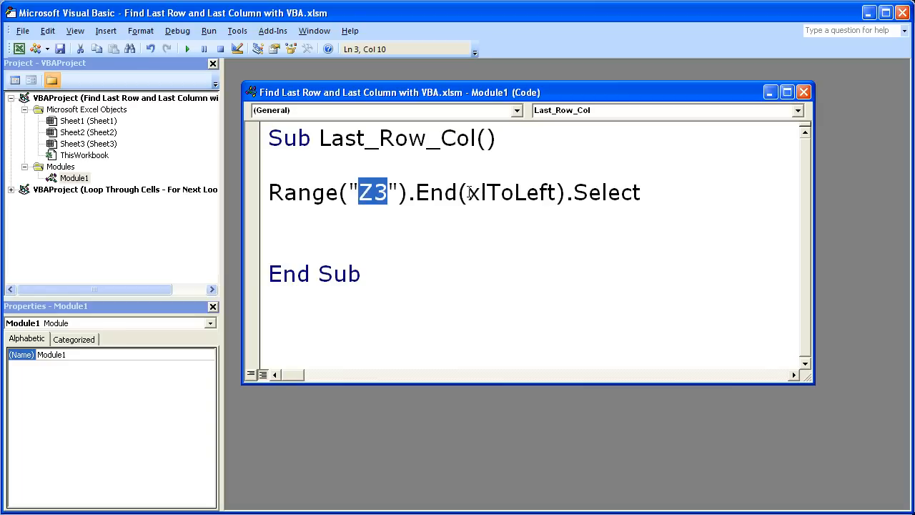
double_click(511, 192)
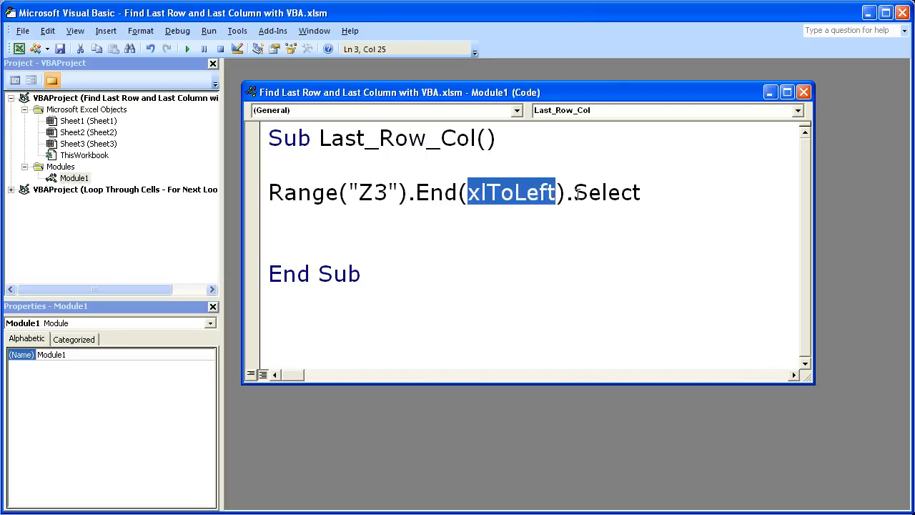
double_click(607, 192)
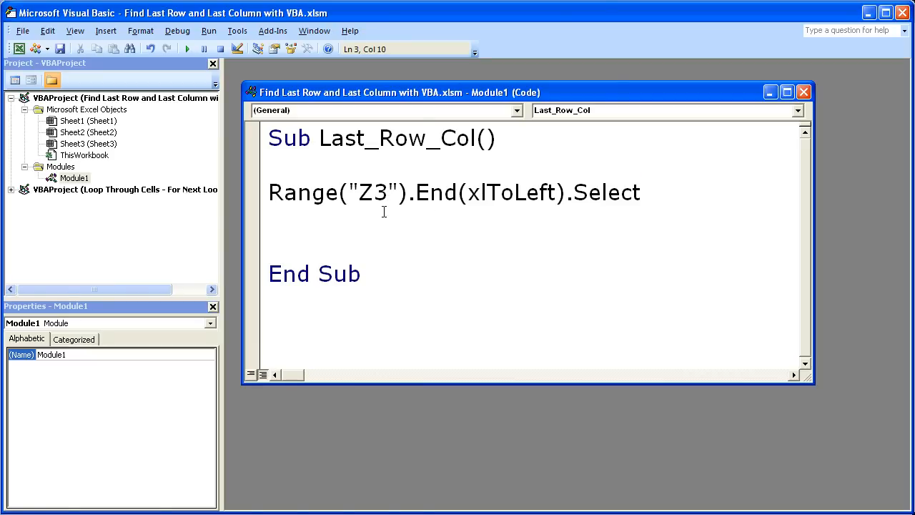
double_click(382, 192)
type("'")
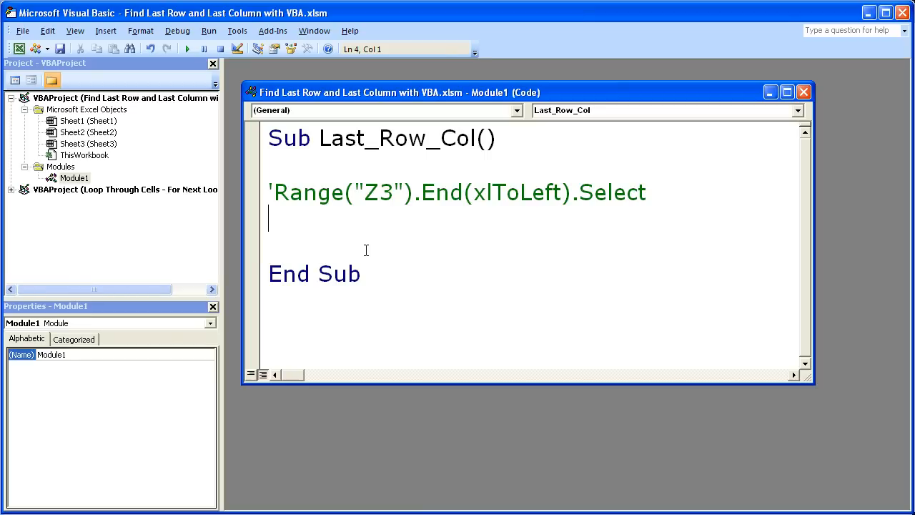
Start a new range(" line below the commented line, then switch to the workbook.
type("r")
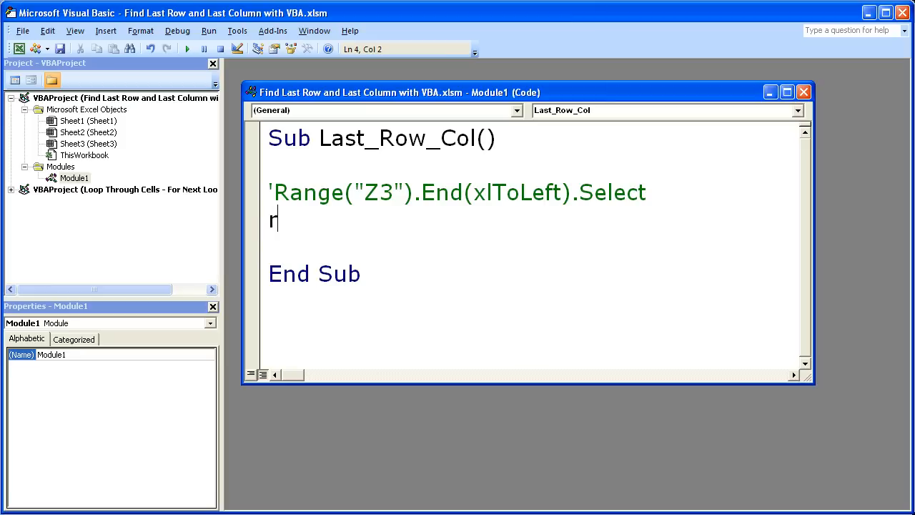
type("ange(\"")
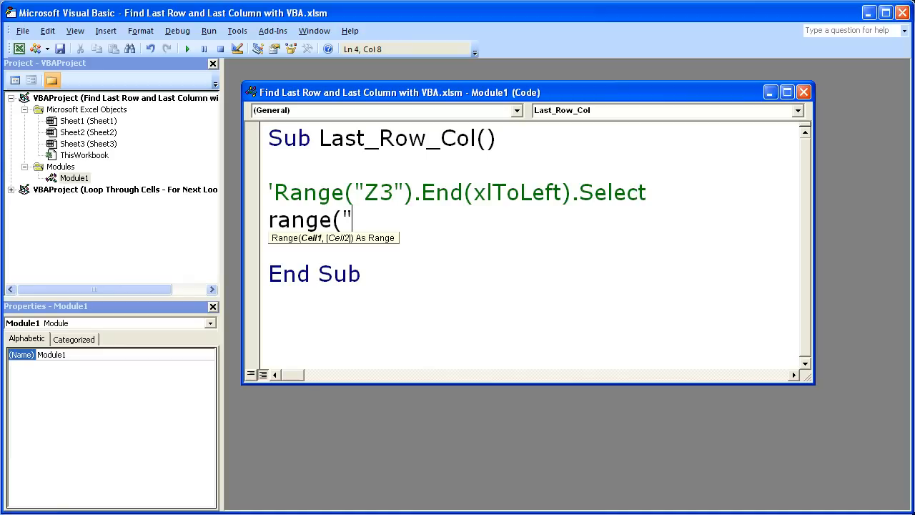
key("Alt+F11")
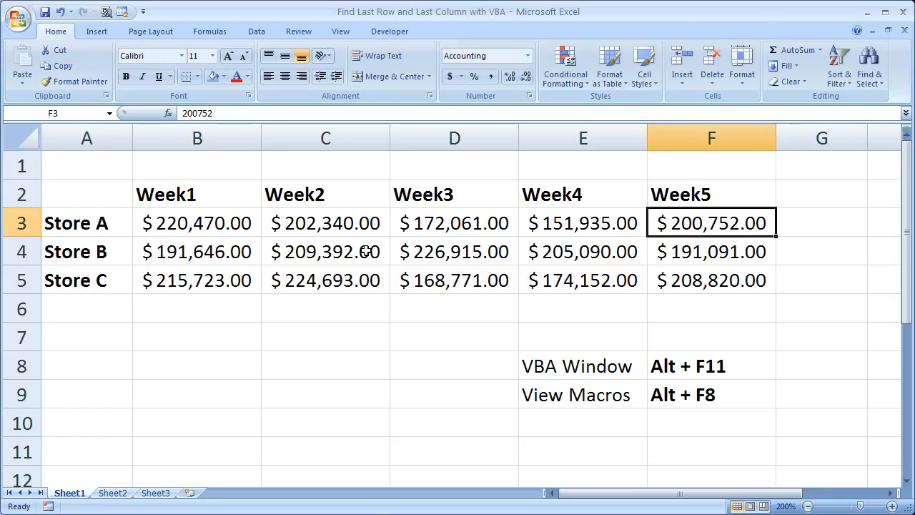
left_click(87, 222)
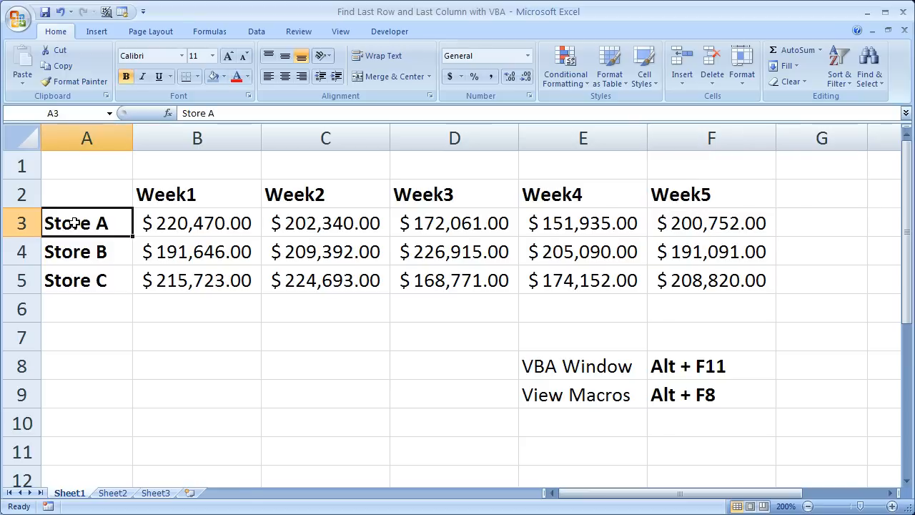
mouse_move(81, 306)
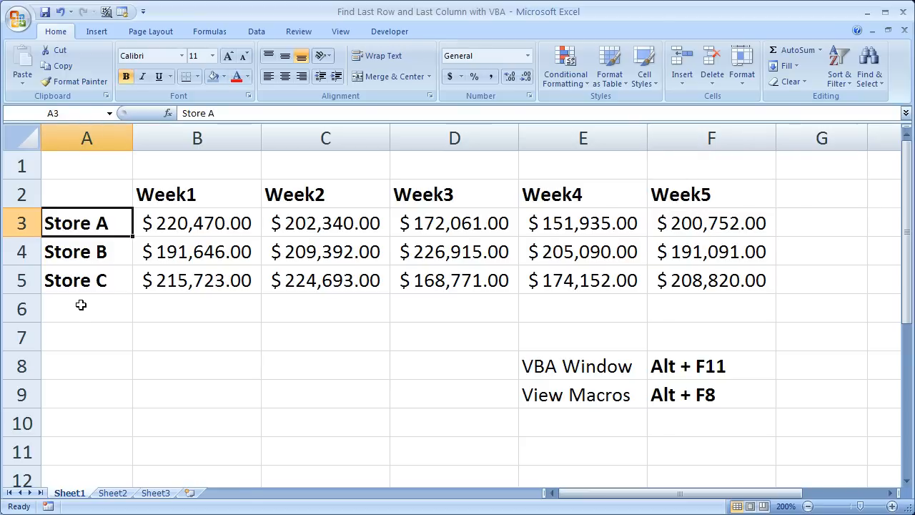
left_click(86, 308)
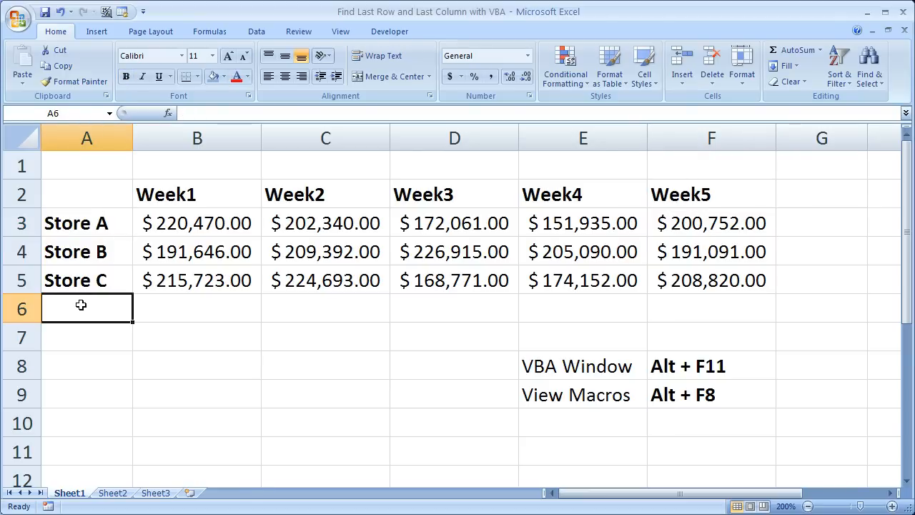
left_click(197, 307)
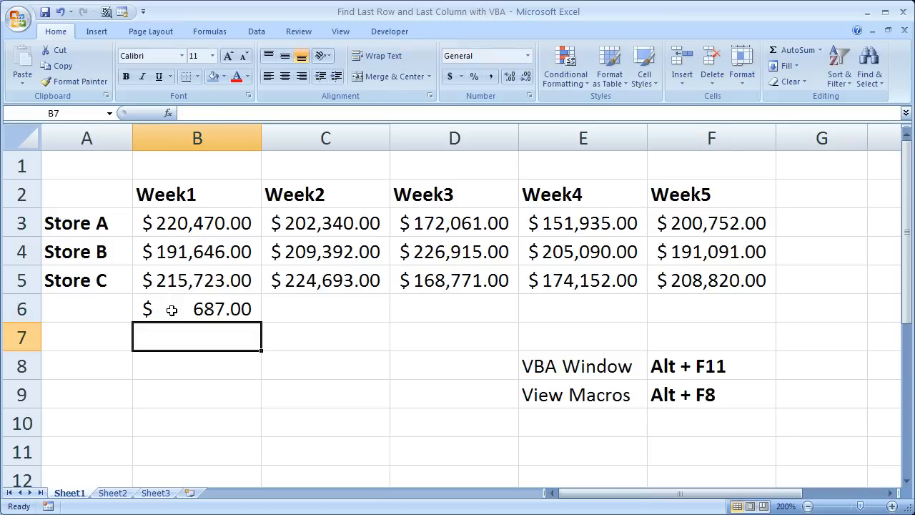
left_click(87, 309)
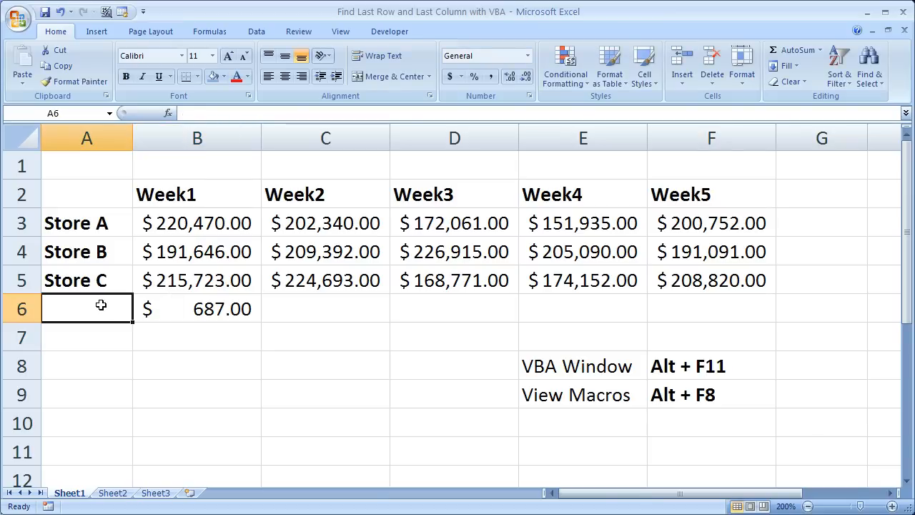
type("S")
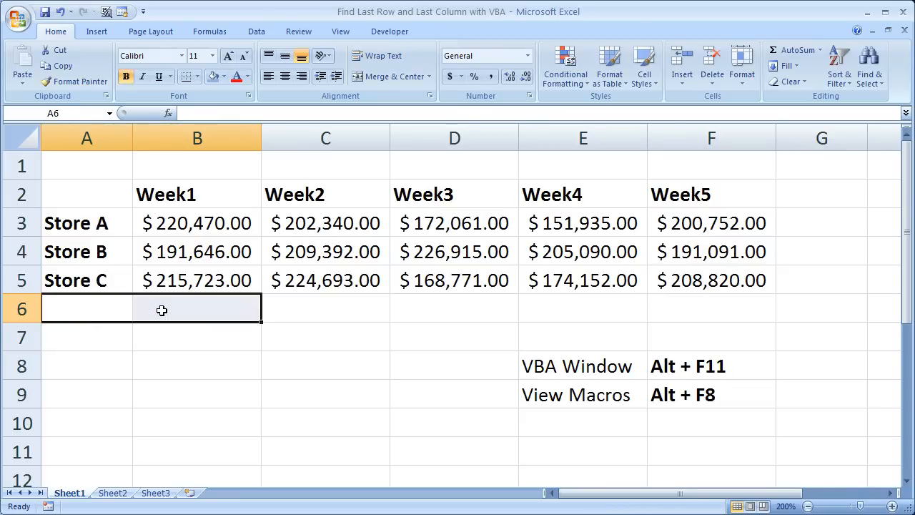
left_click(87, 308)
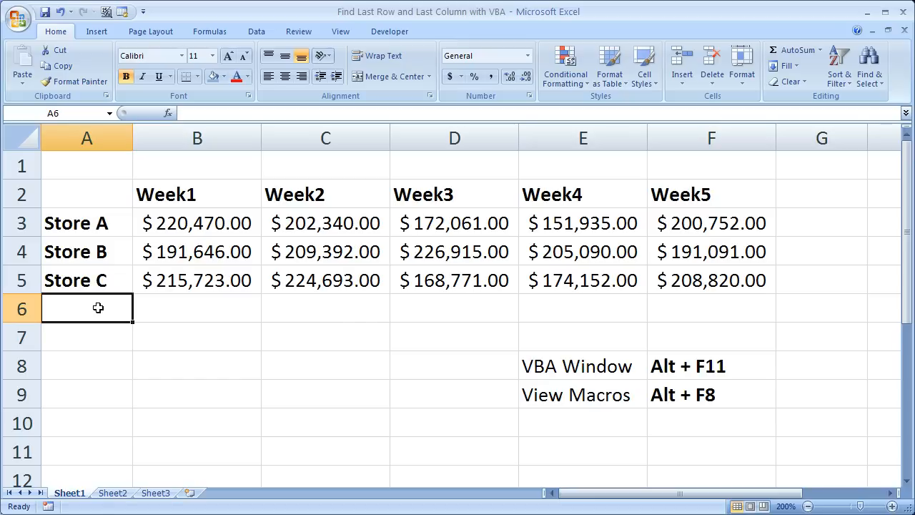
key("Alt+F11")
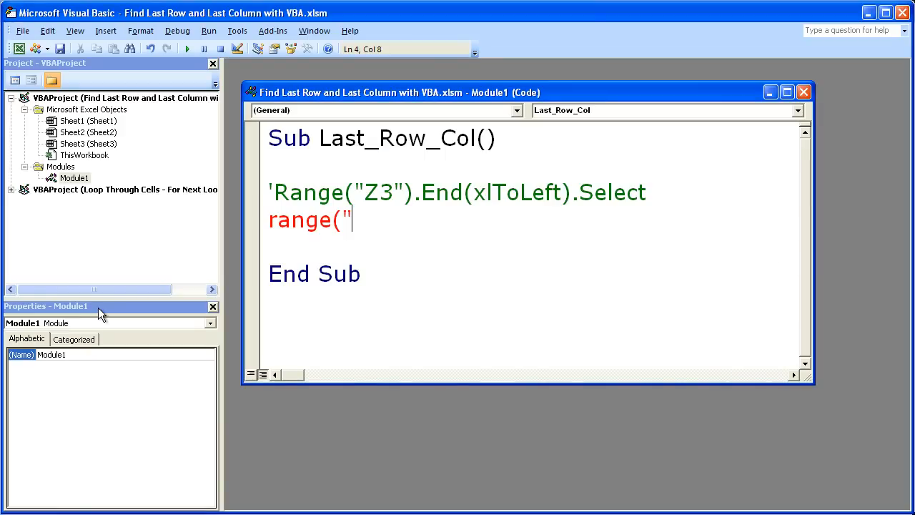
mouse_move(361, 219)
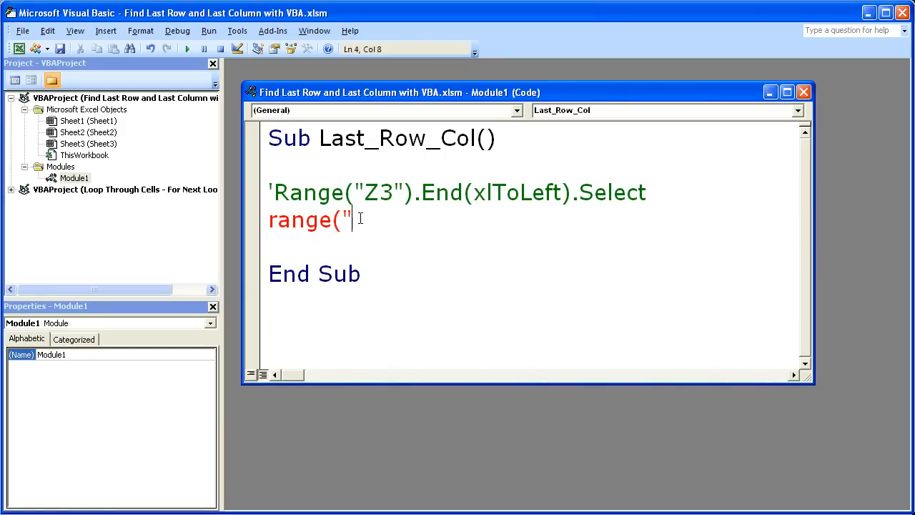
Type the address A100000 and .End( so the line reads range("A100000").End(.
type("A")
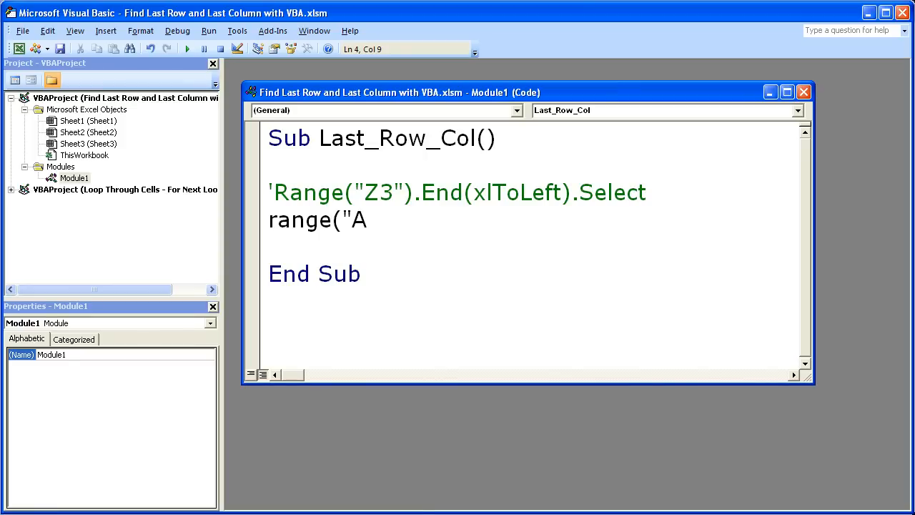
type("1")
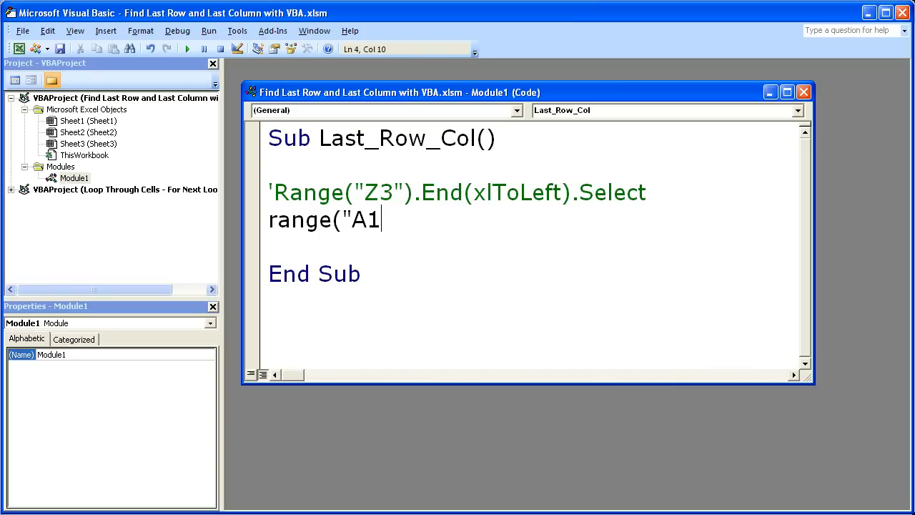
type("000")
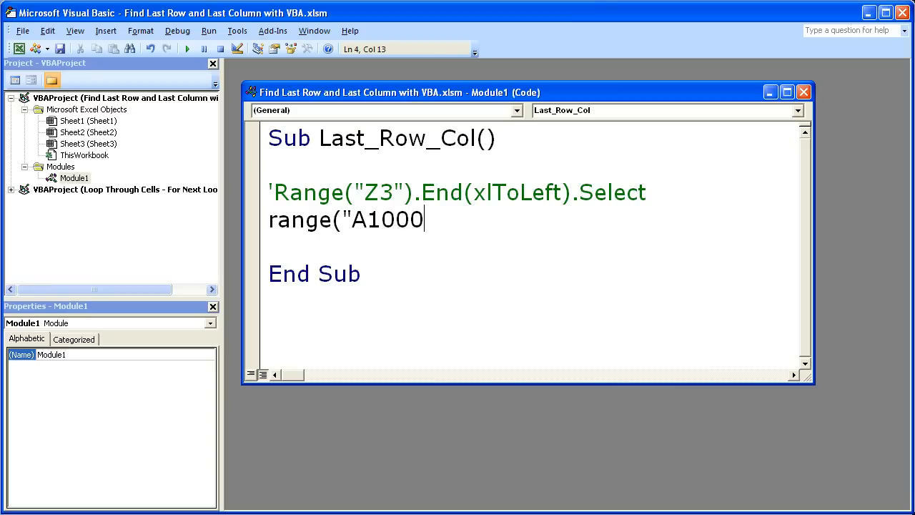
type("00")
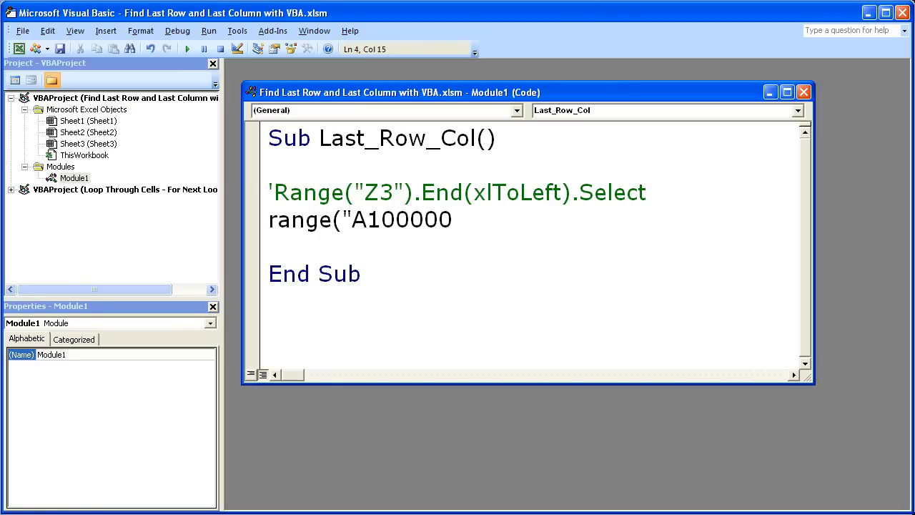
type("\"")
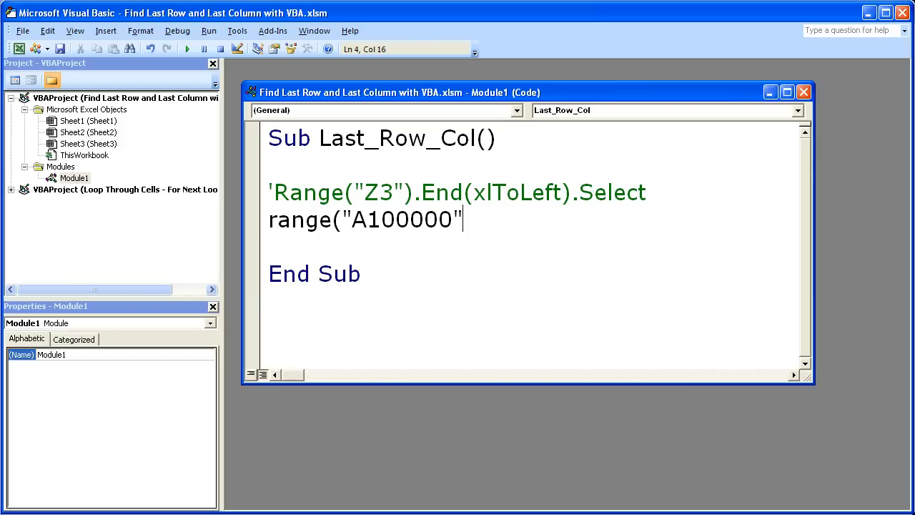
type(")")
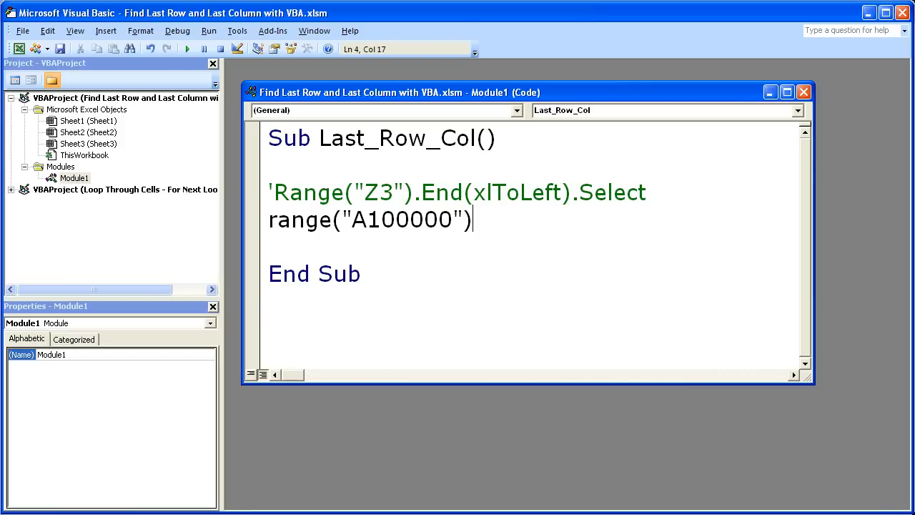
type(".ed")
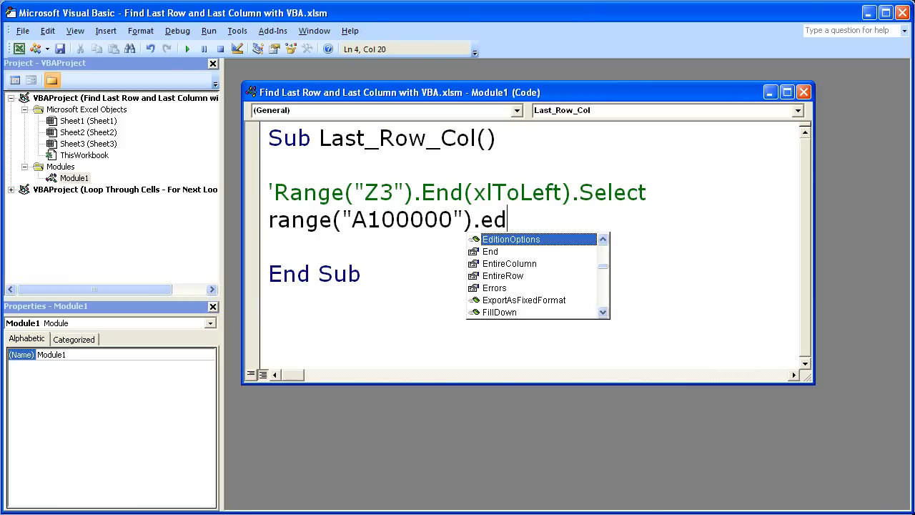
type("d")
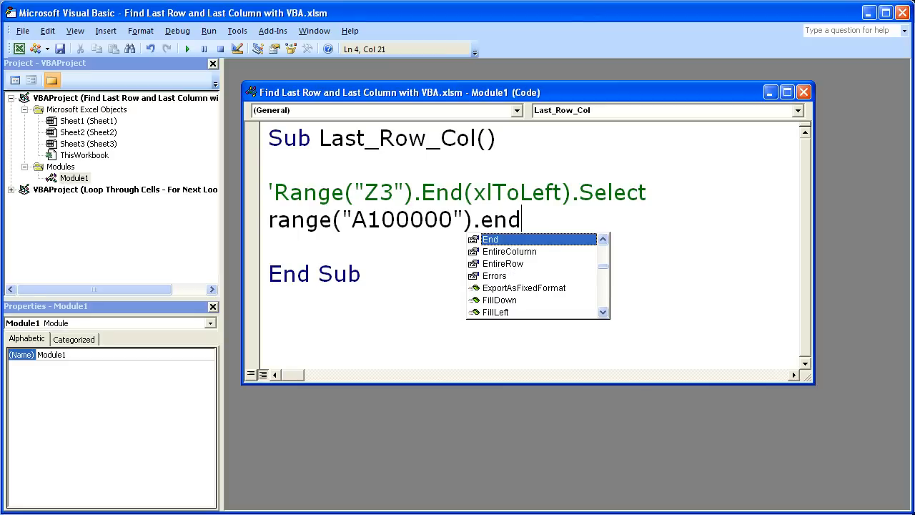
type("(")
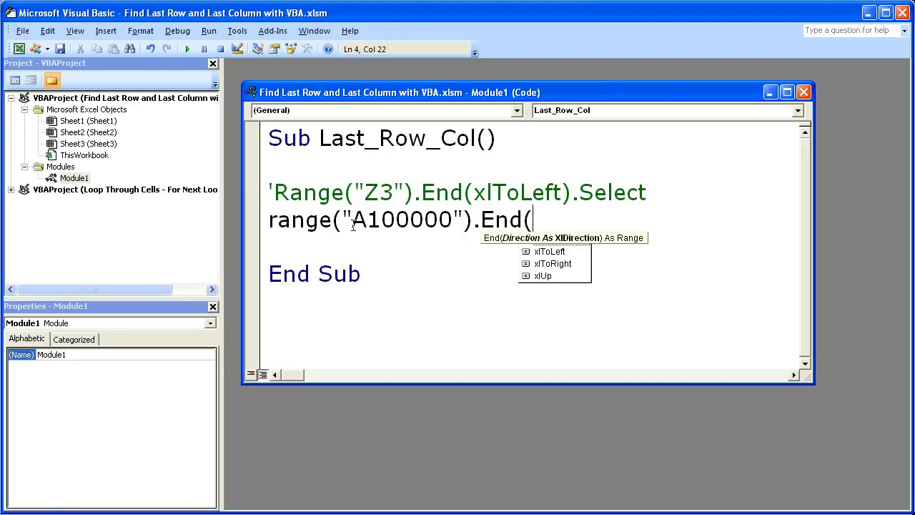
mouse_move(494, 213)
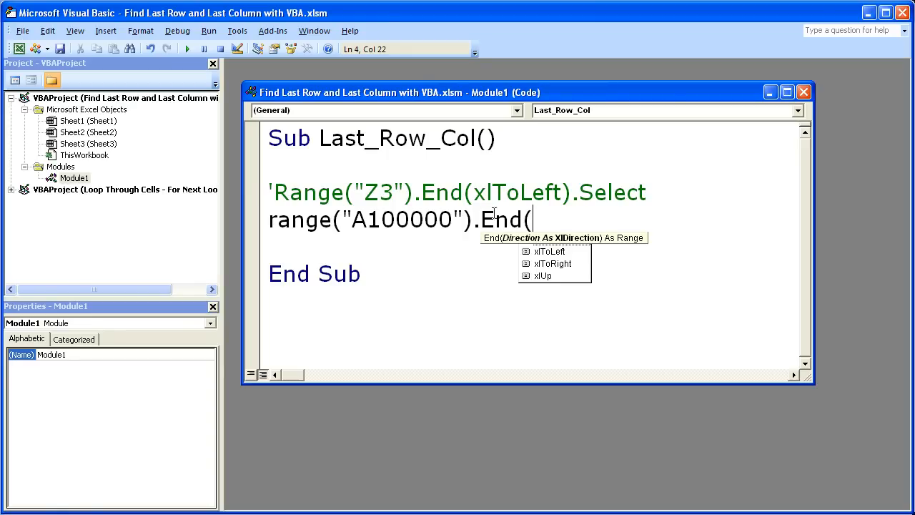
mouse_move(544, 276)
type("xlUp")
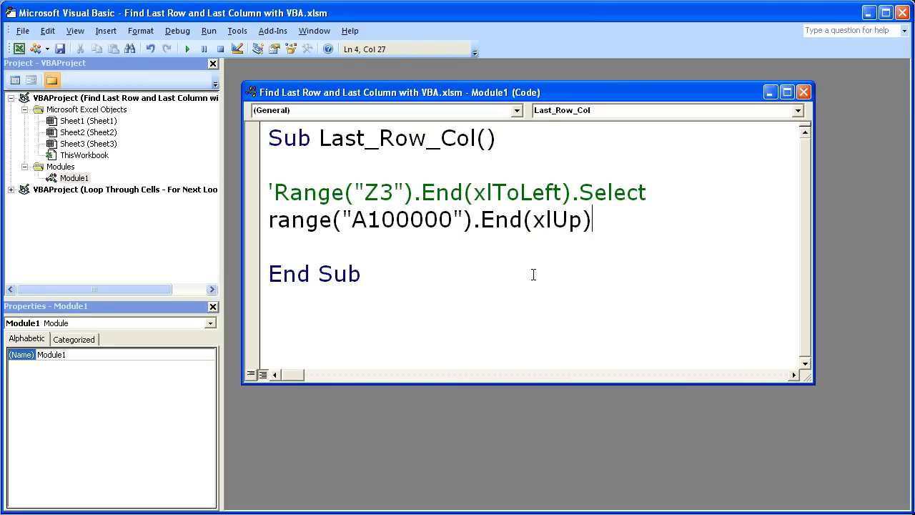
End the xlUp line with .Select, after trying and deleting .select and .row.
type(".")
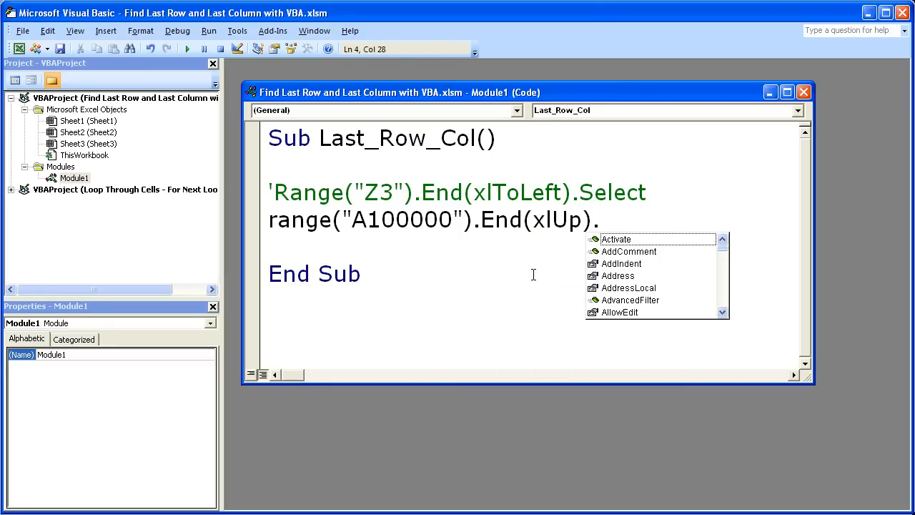
type("select")
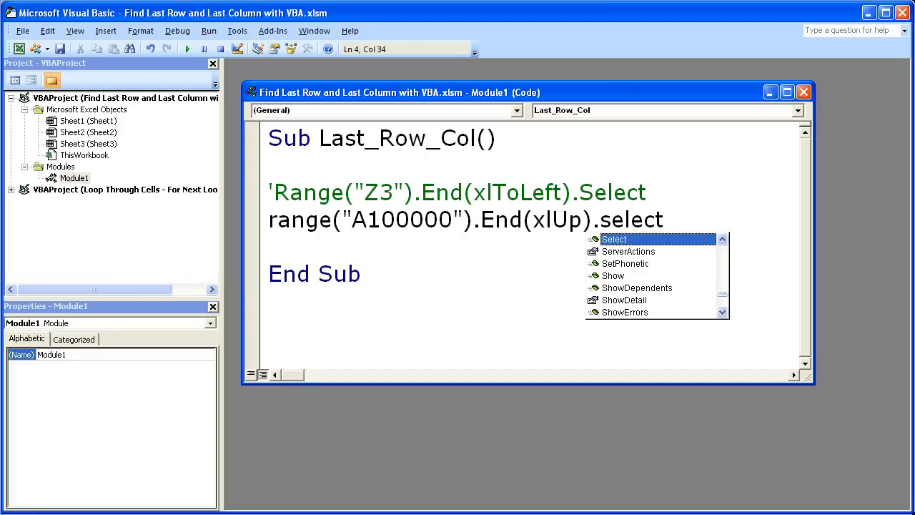
key("BackSpace")
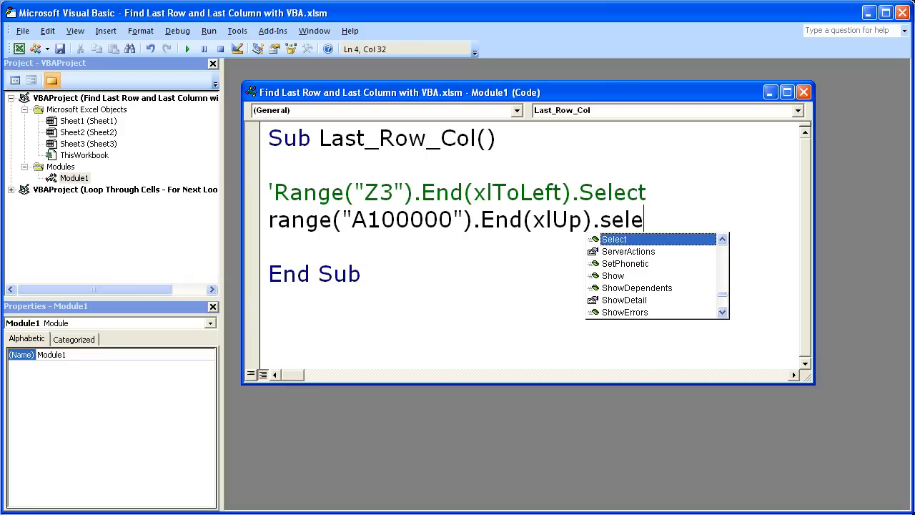
key("BackSpace")
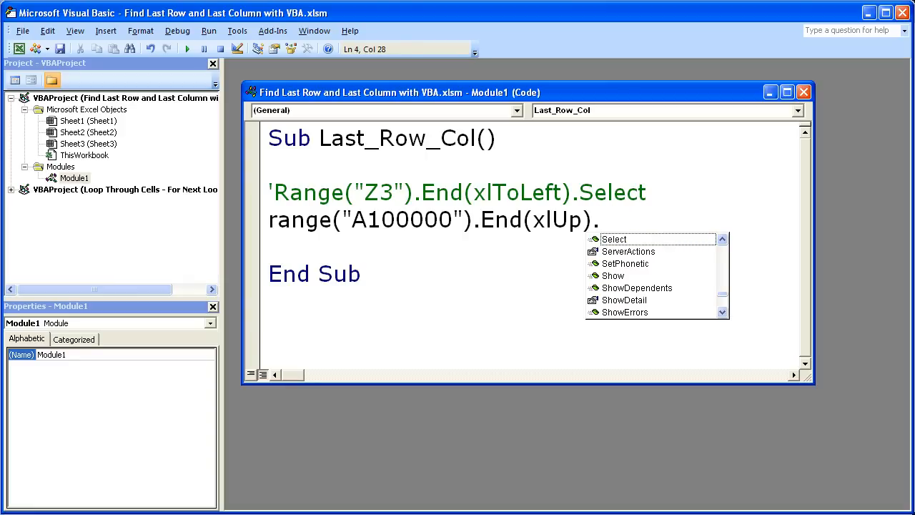
type("row")
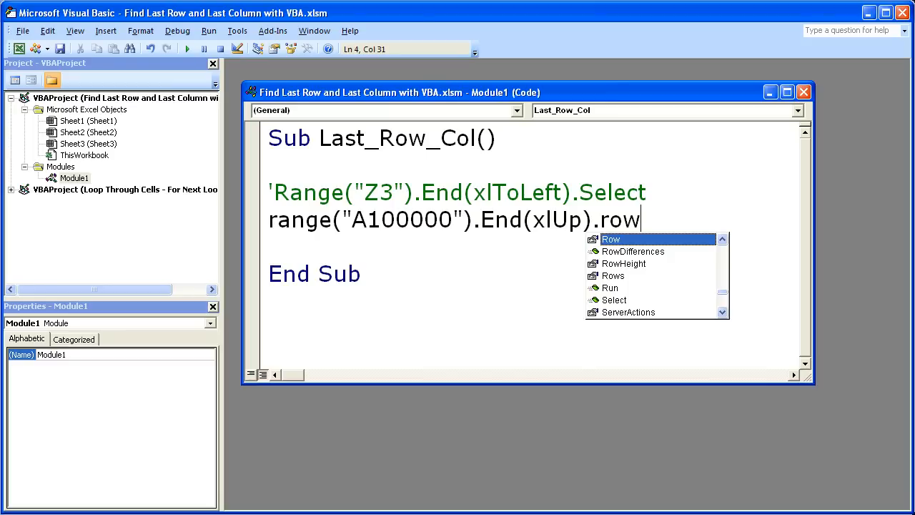
key("backspace")
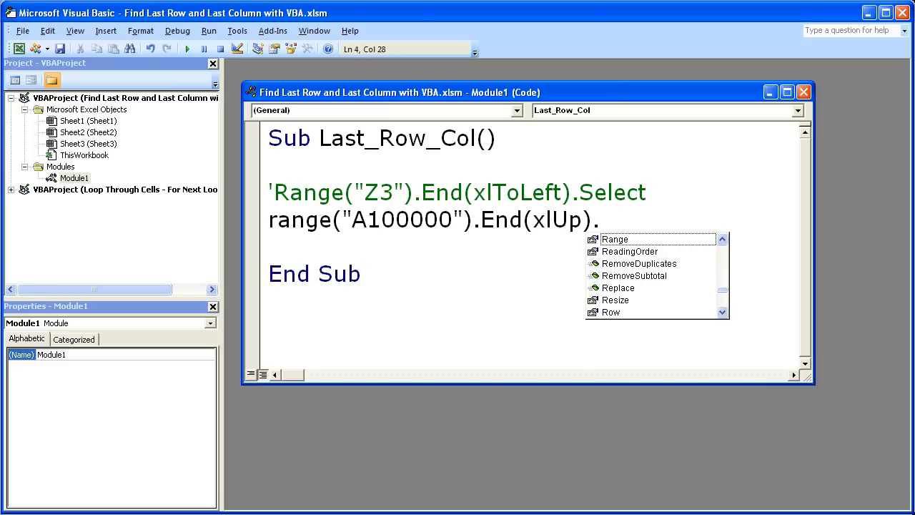
type(".select")
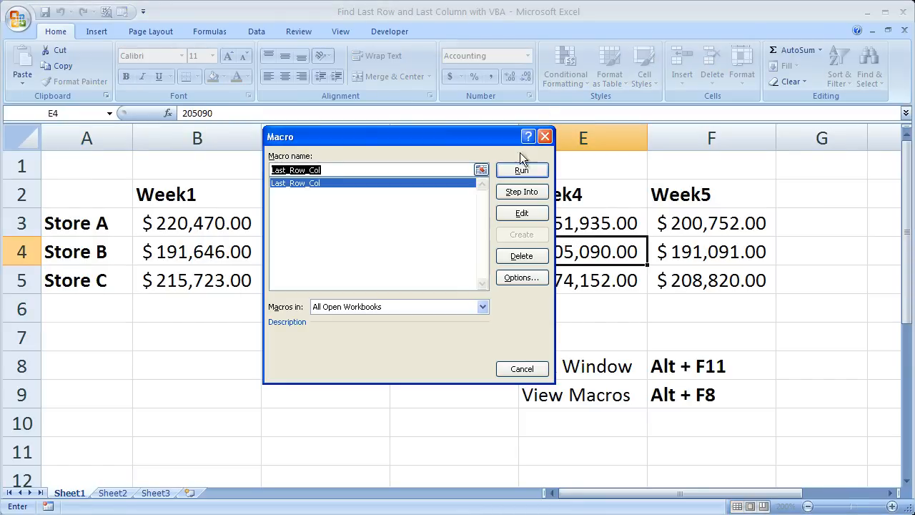
Run Last_Row_Col to select A5 (Store C), then return to the code editor.
left_click(521, 171)
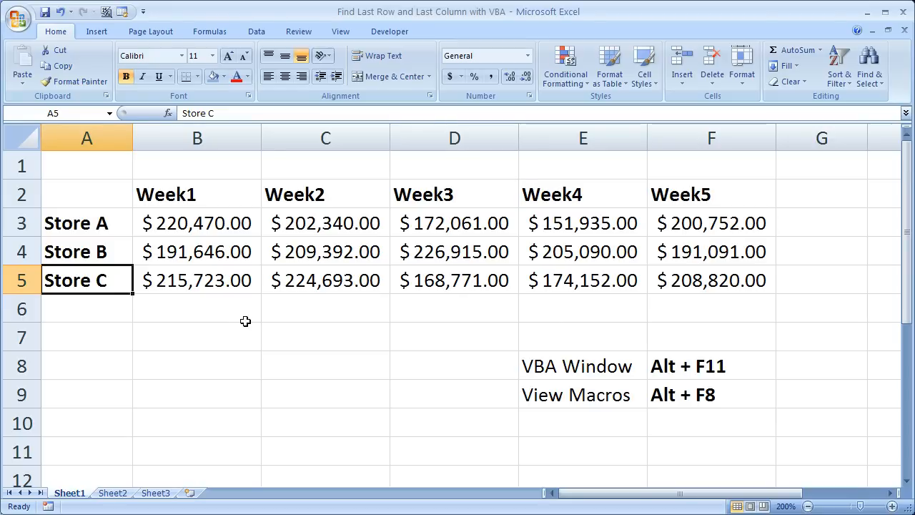
mouse_move(210, 365)
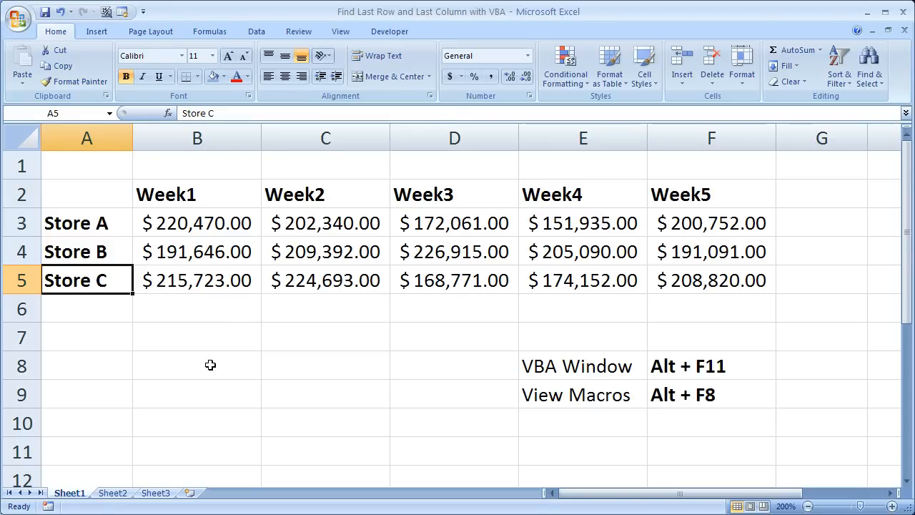
key("Alt+F11")
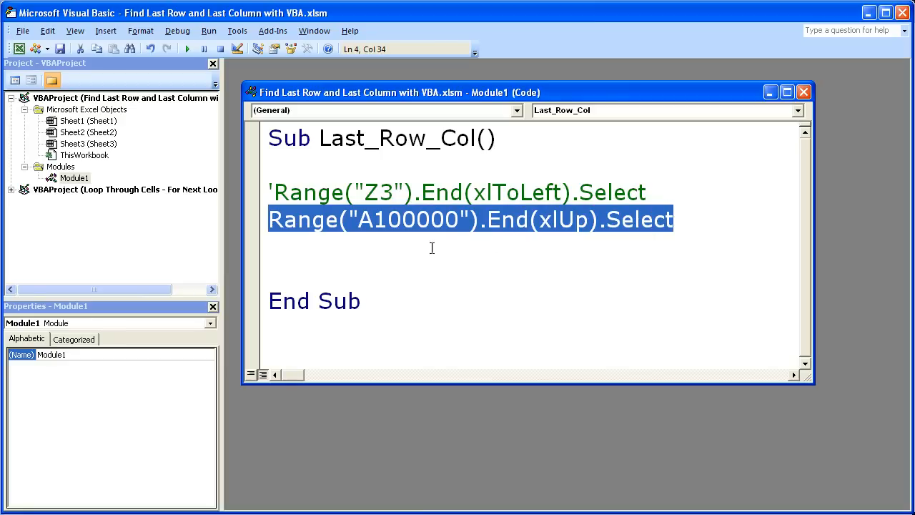
double_click(408, 220)
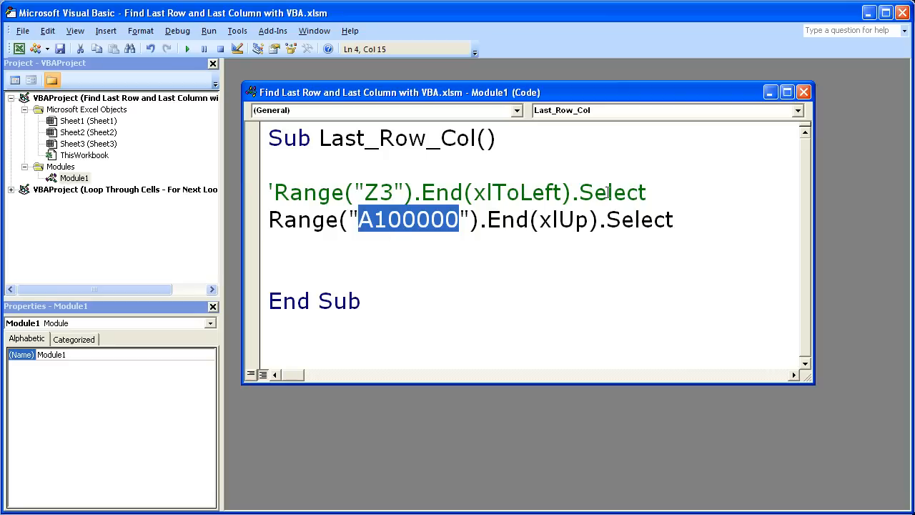
double_click(639, 219)
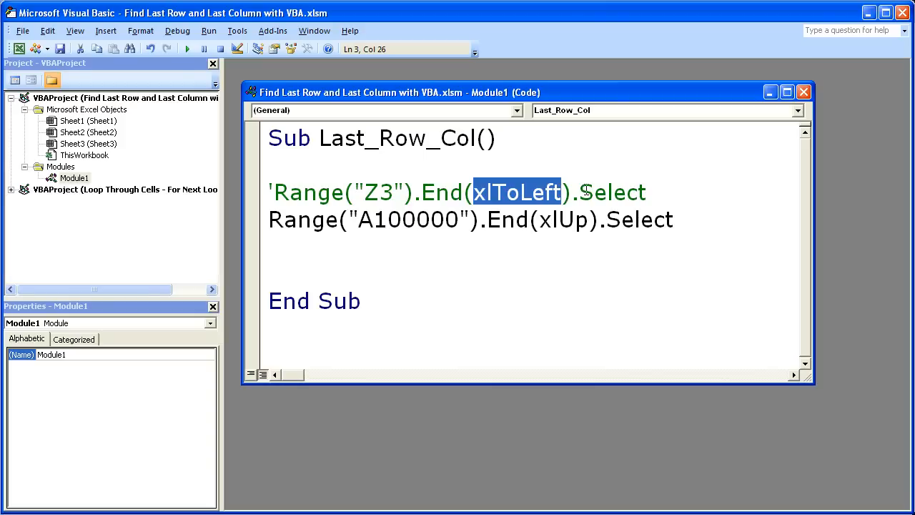
double_click(621, 191)
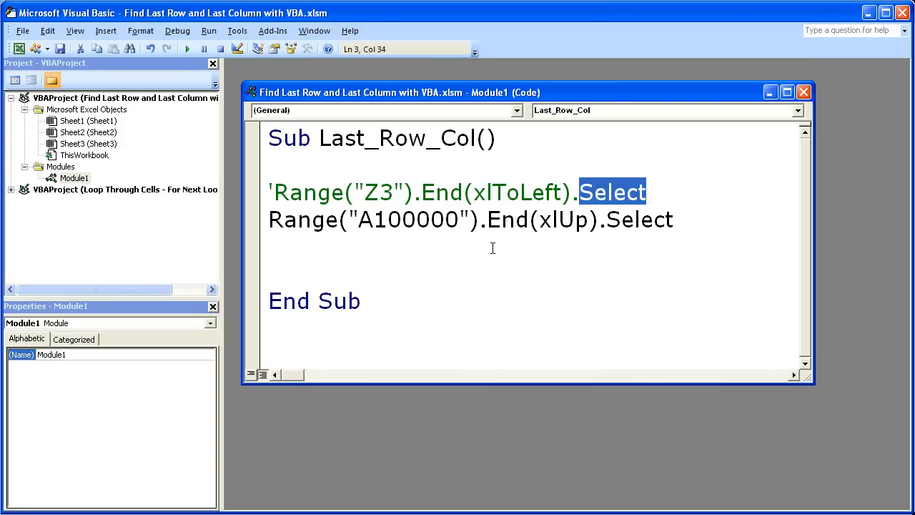